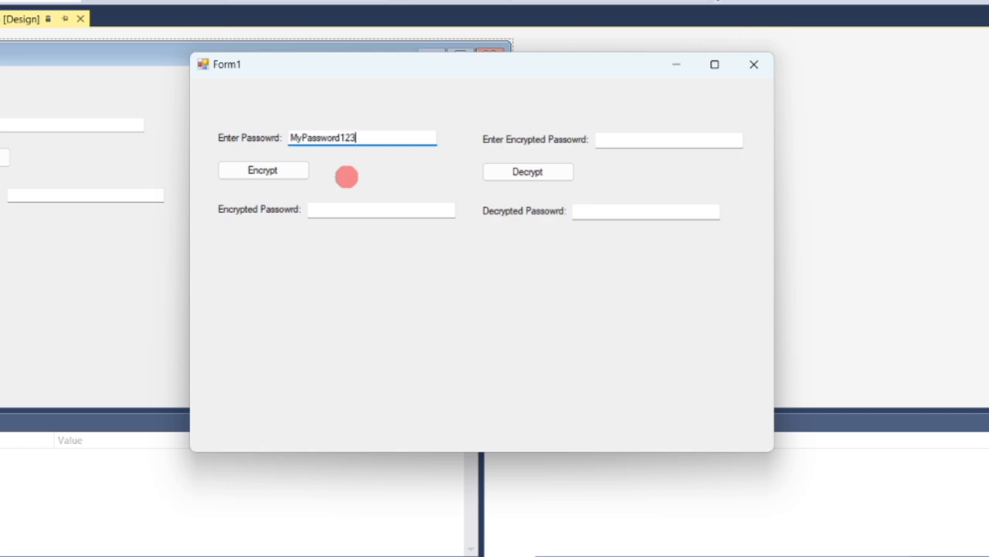
click(270, 170)
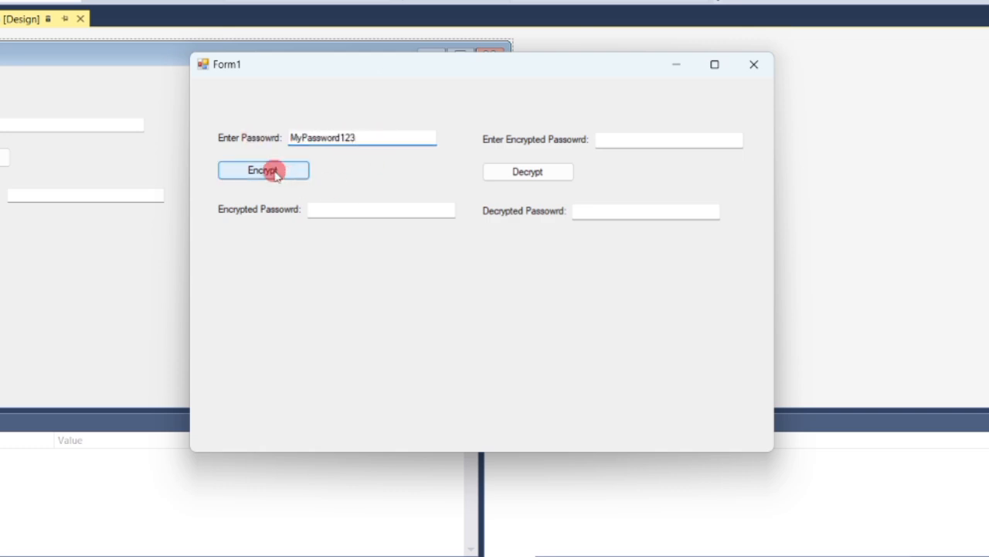
click(263, 171)
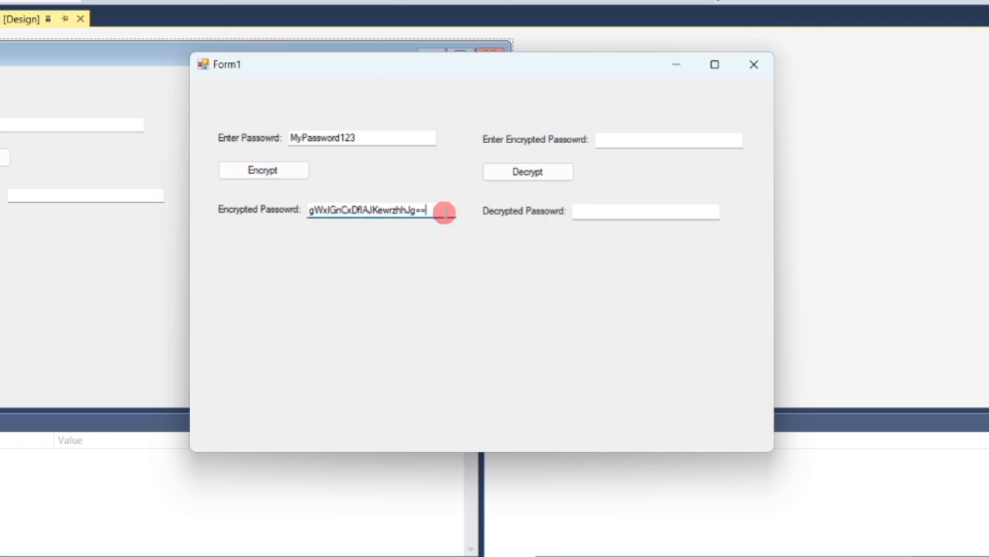
right_click(379, 210)
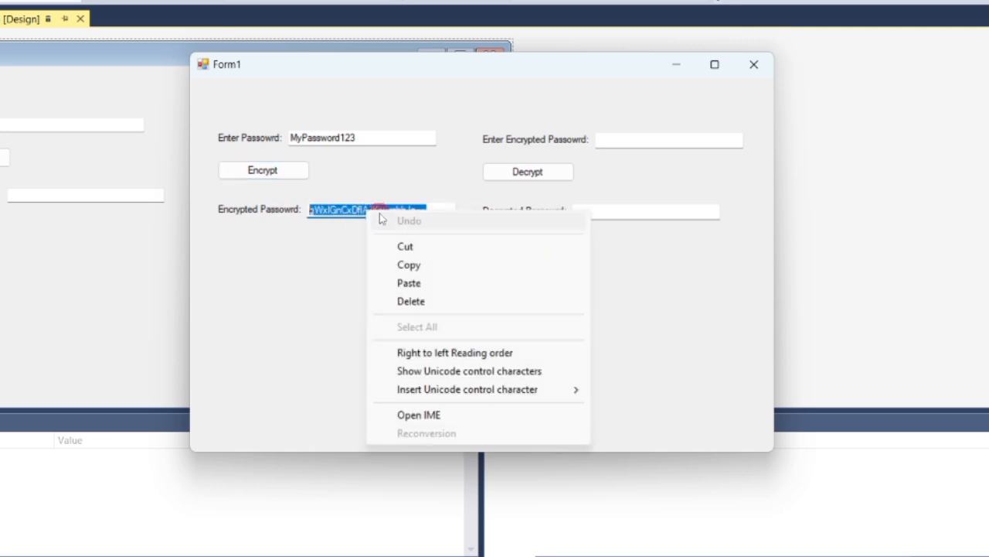
click(678, 140)
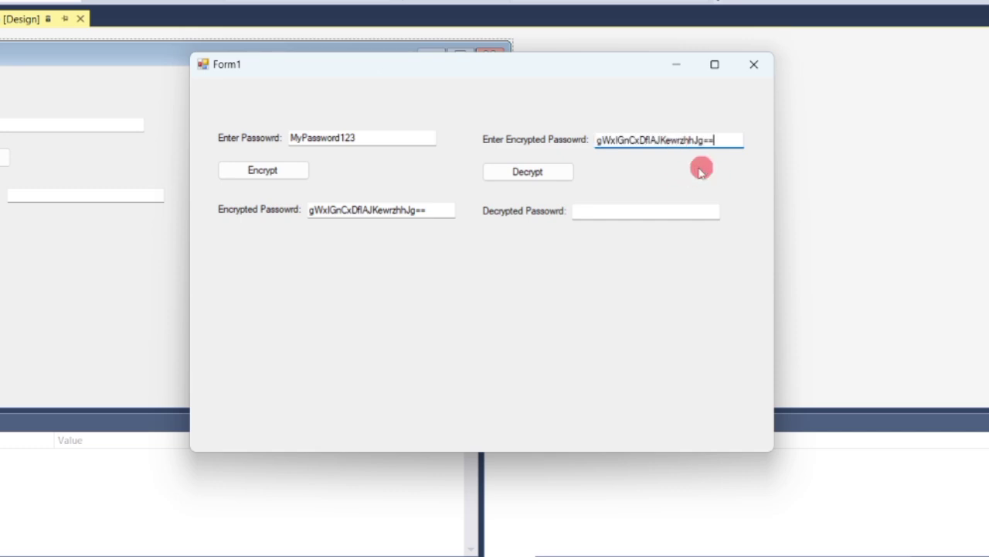
click(528, 171)
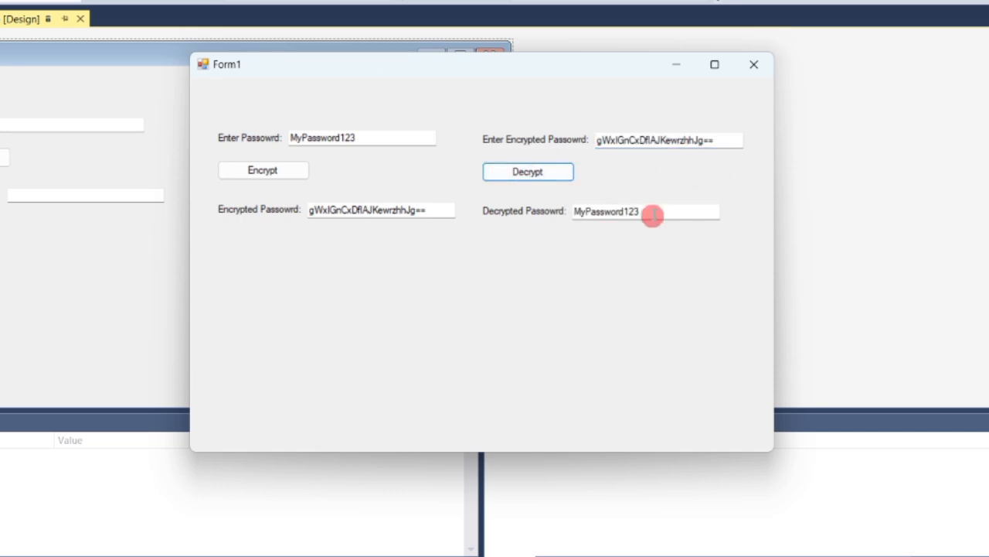
click(653, 214)
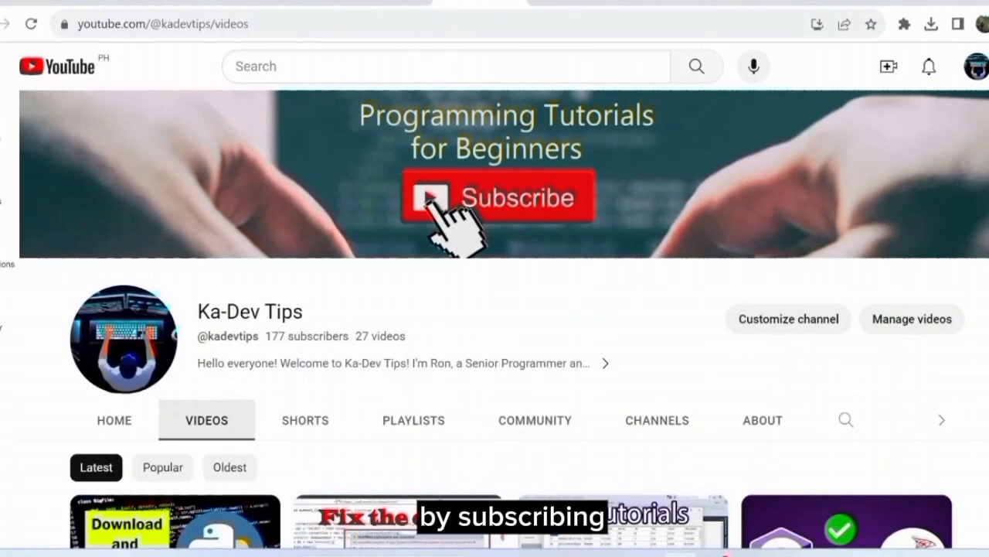
scroll(down, 3)
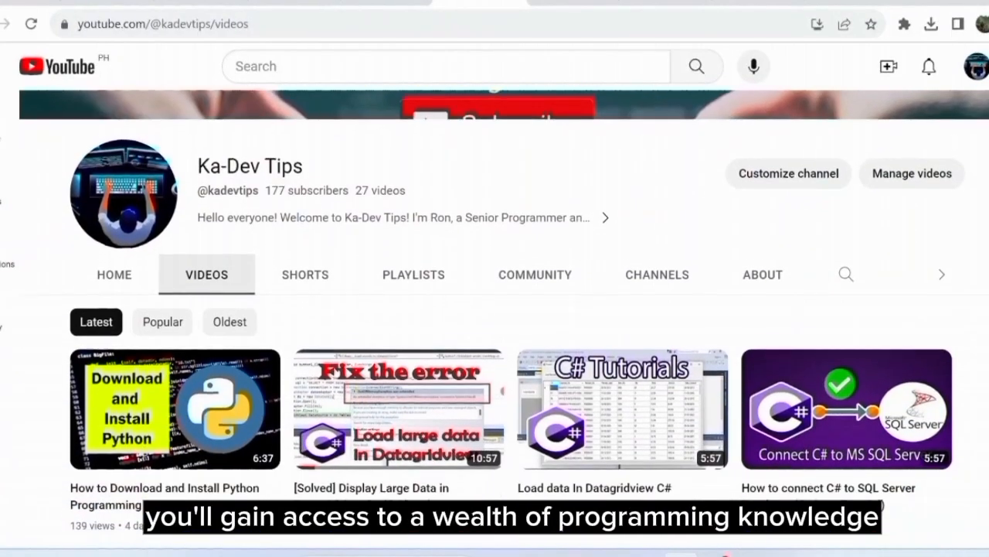
scroll(down, 3)
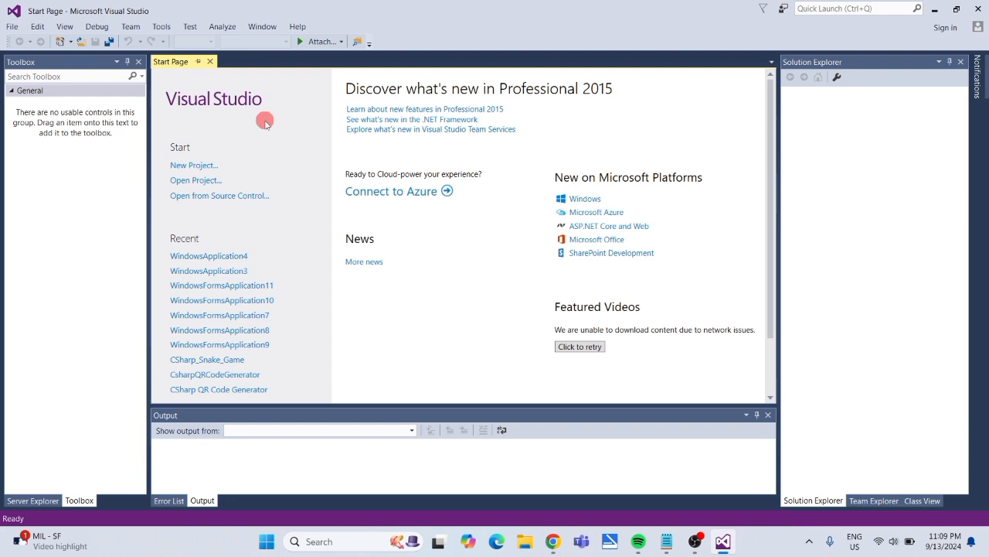
Create a Visual Basic Windows Forms Application project named VBNetEncryotAndDecryptPassword.
click(13, 37)
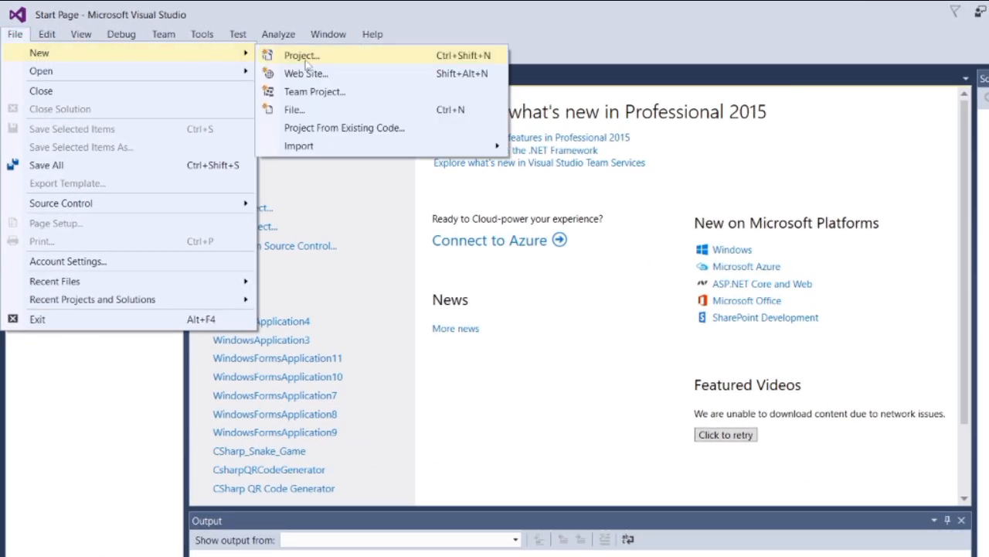
click(302, 54)
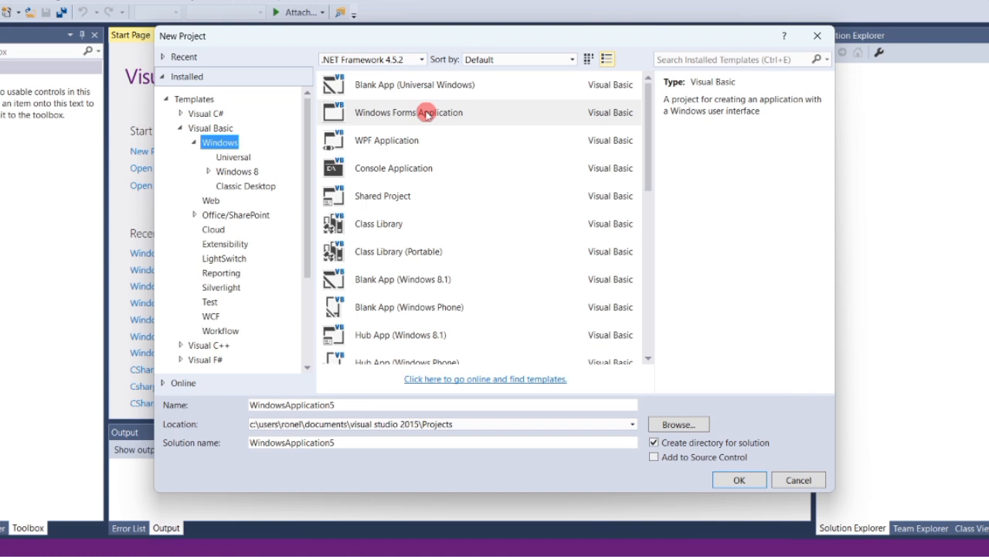
click(409, 112)
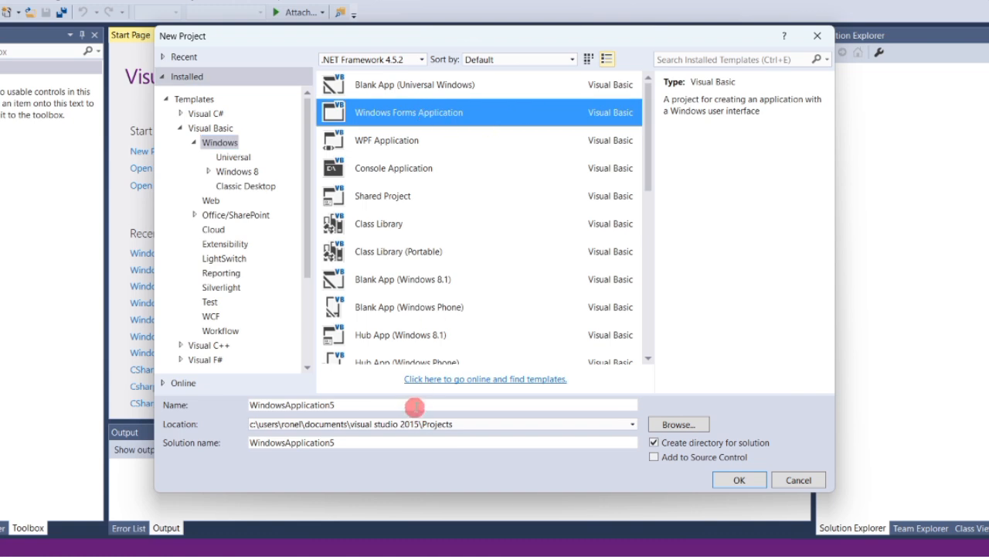
text(VBNetEncryot)
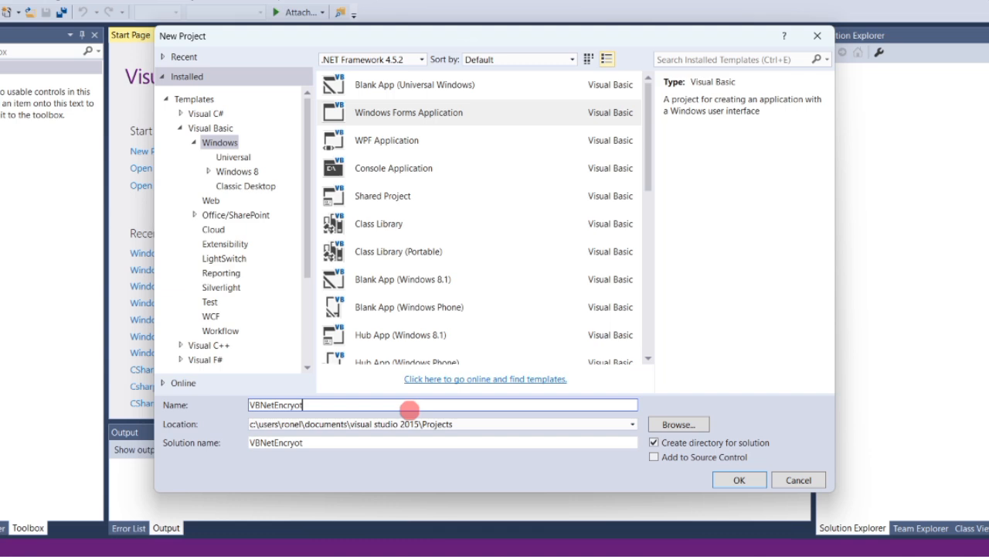
text(AndDecryptPassword)
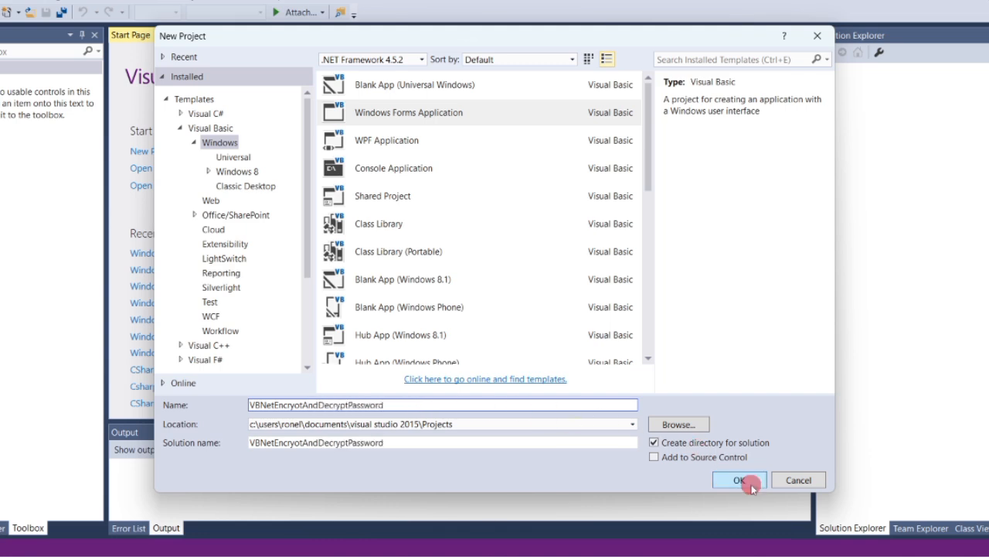
click(742, 479)
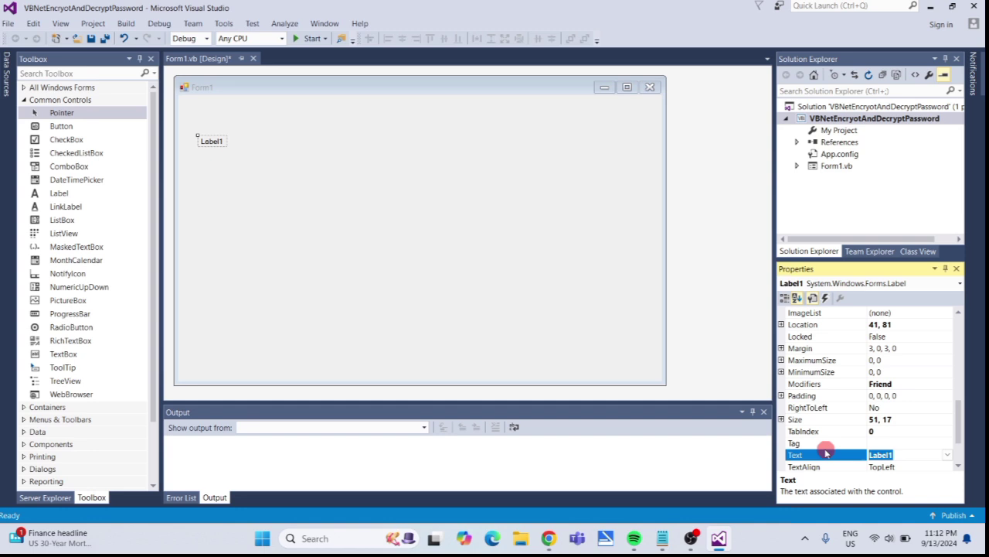
Add an Enter Password label and a btnEncrypt button, widening the result box below it.
text(Enter Password:)
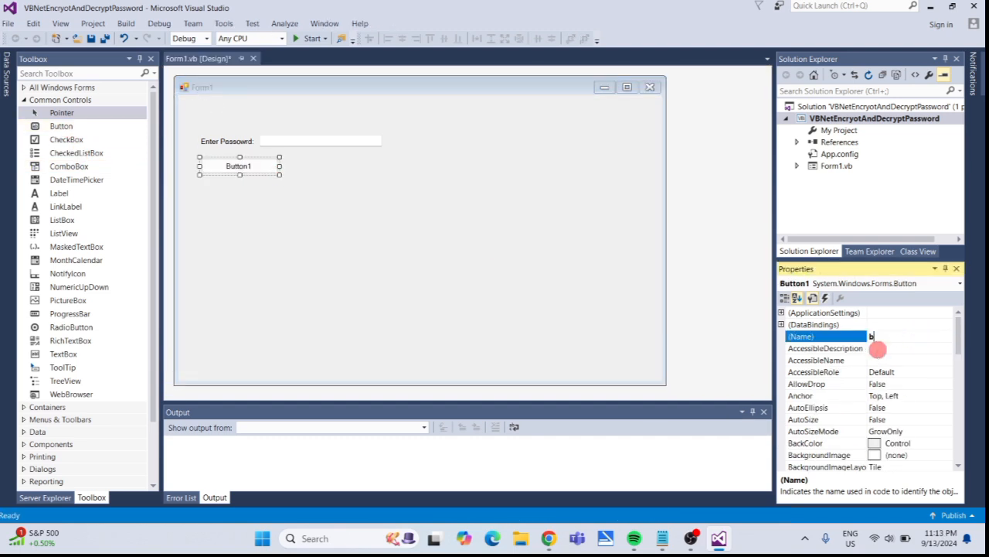
text(btnEncrypt)
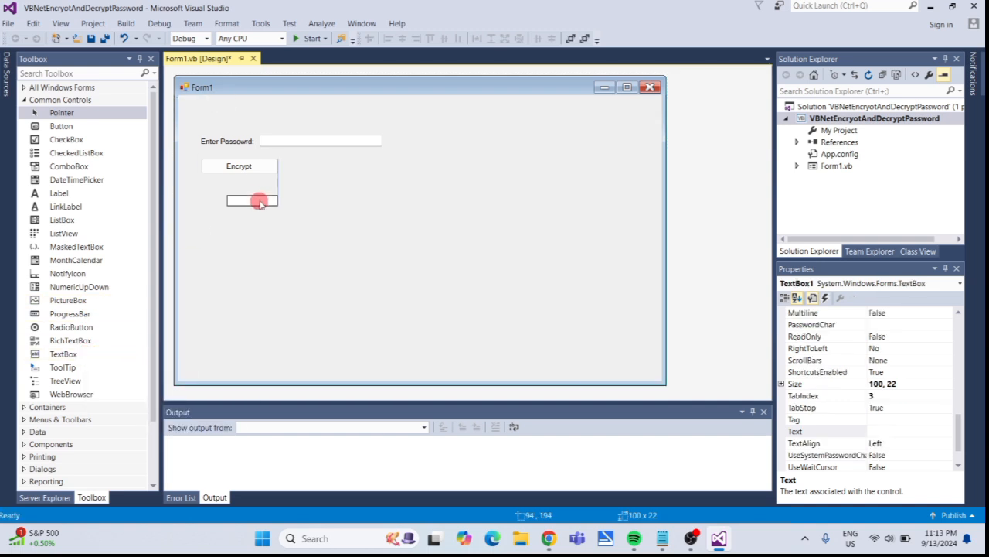
drag(272, 201, 379, 196)
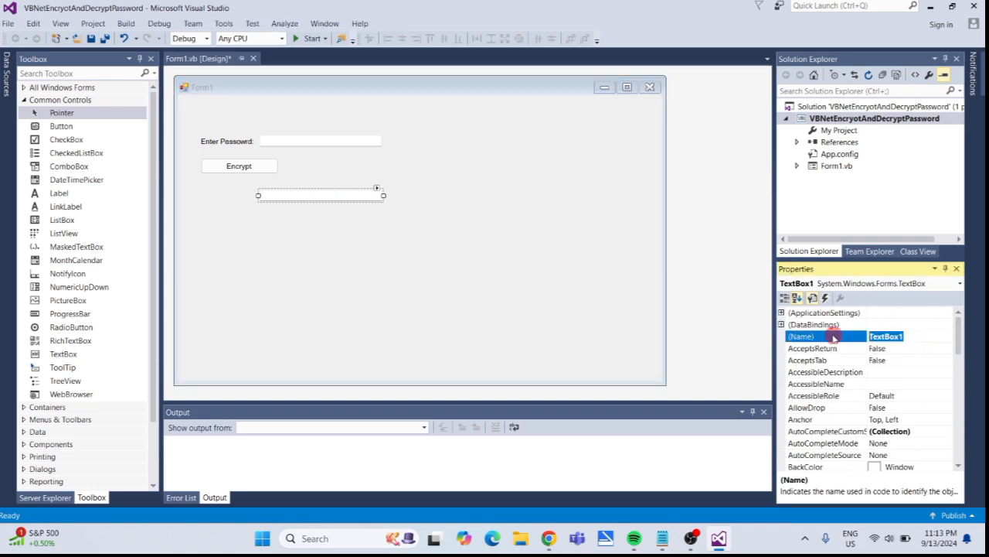
Name the result box txtEncrypted and label it Encrypted Password:.
text(txtEncrypted)
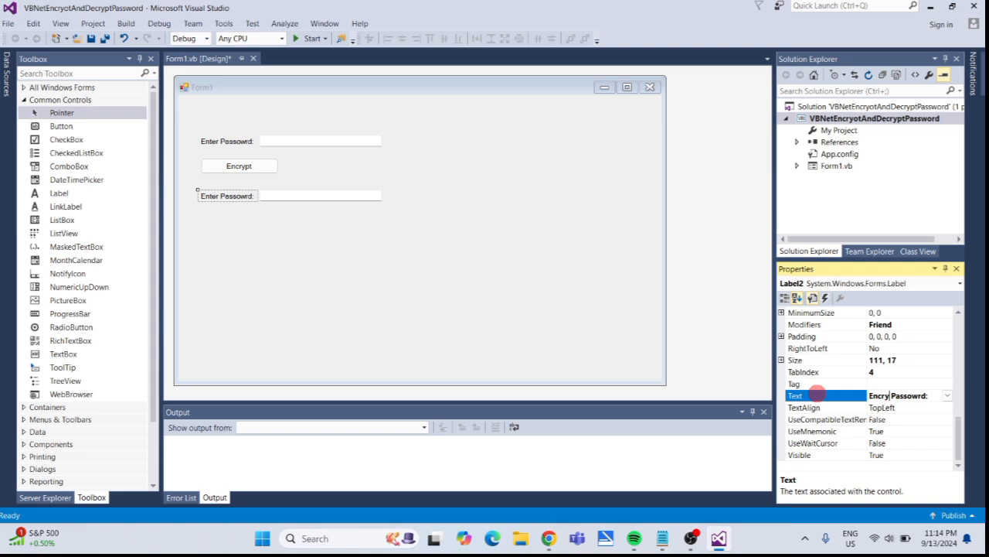
text(Encrypted Password:)
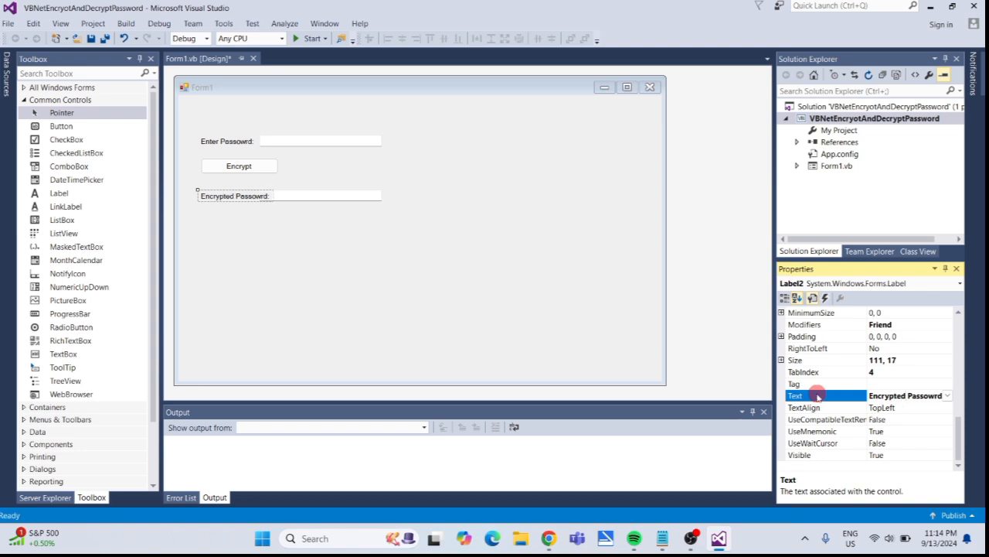
click(308, 196)
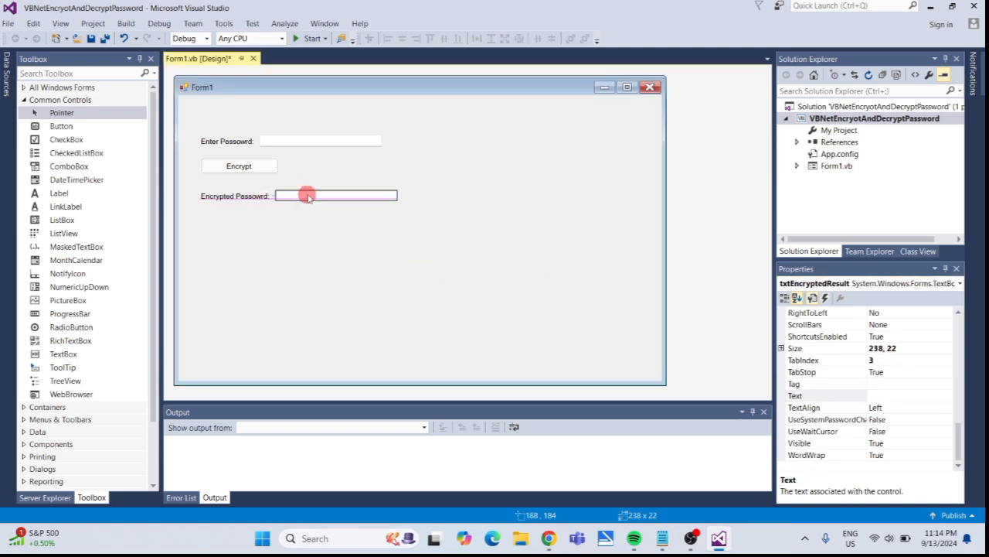
click(315, 231)
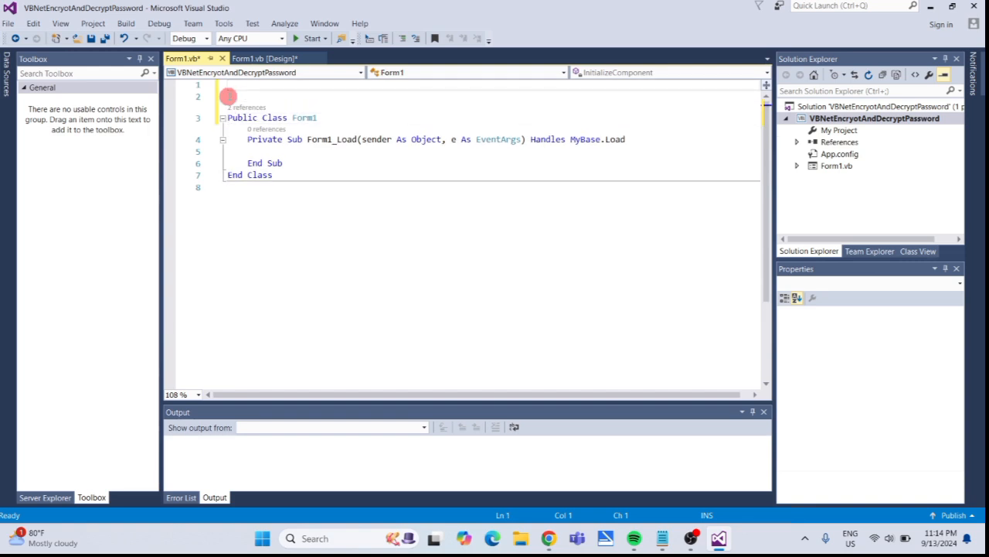
Import System.Security.Cryptography and System.Text at the top of Form1's code.
text(Imports System.te)
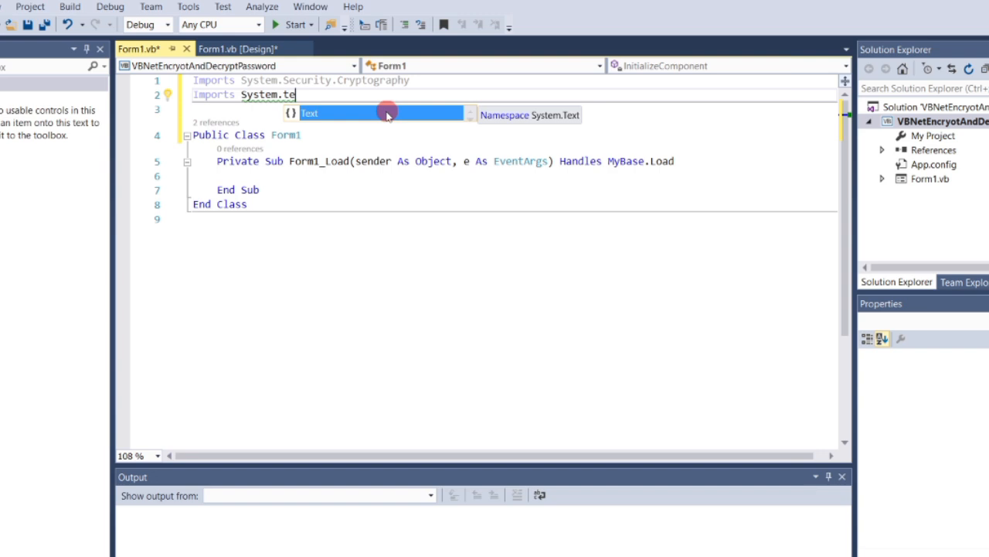
key(Enter)
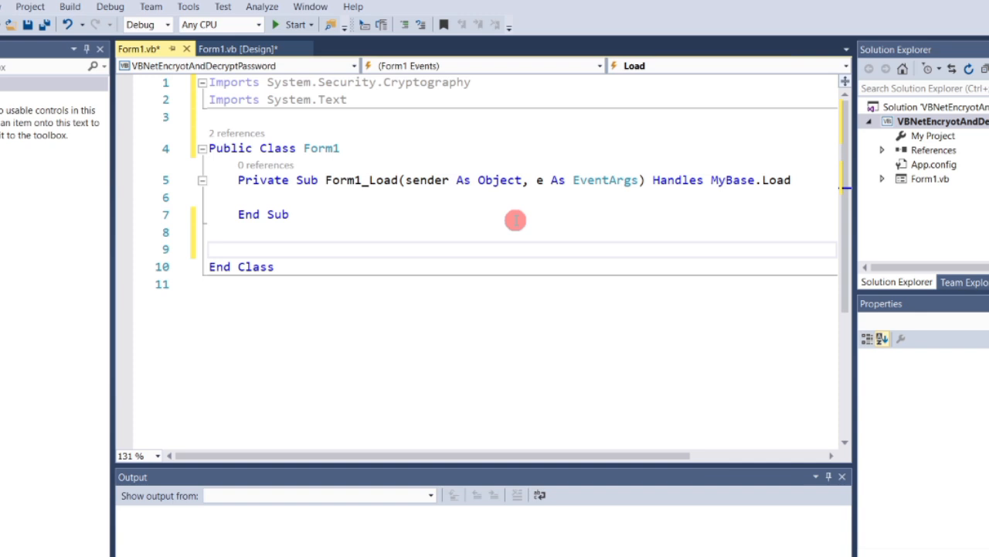
Declare an empty Private Function Encrypt(password As String) As String.
text(Private Function En)
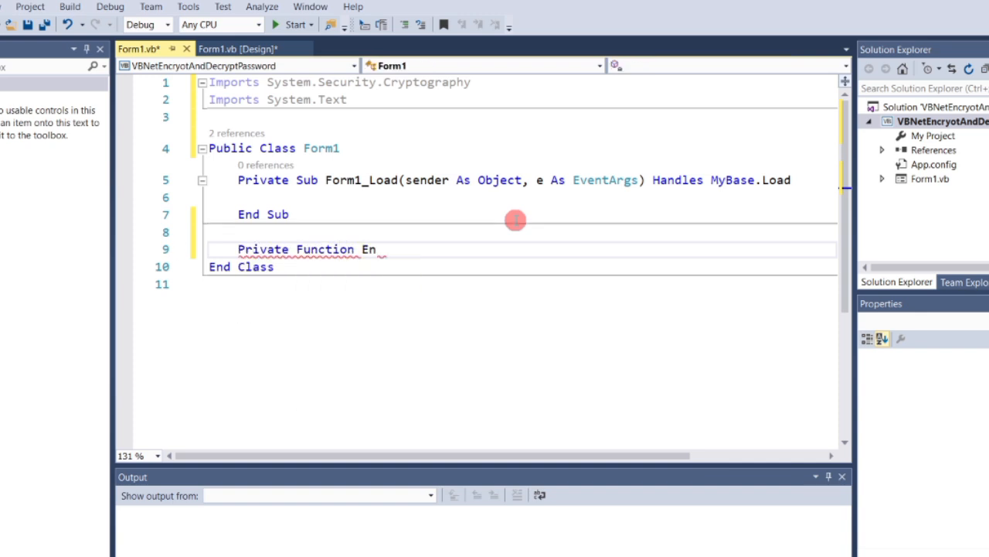
text(crypt(password))
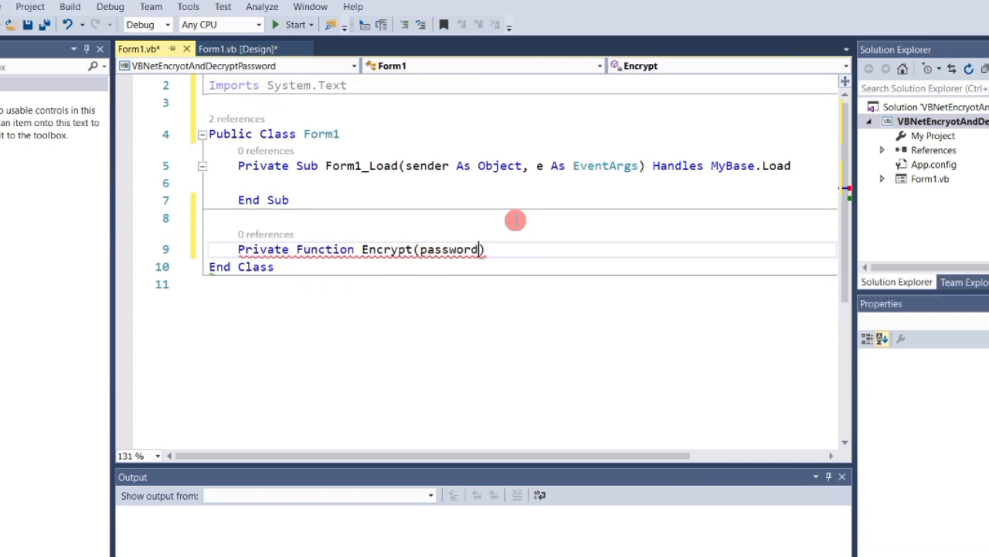
text(As String) As String)
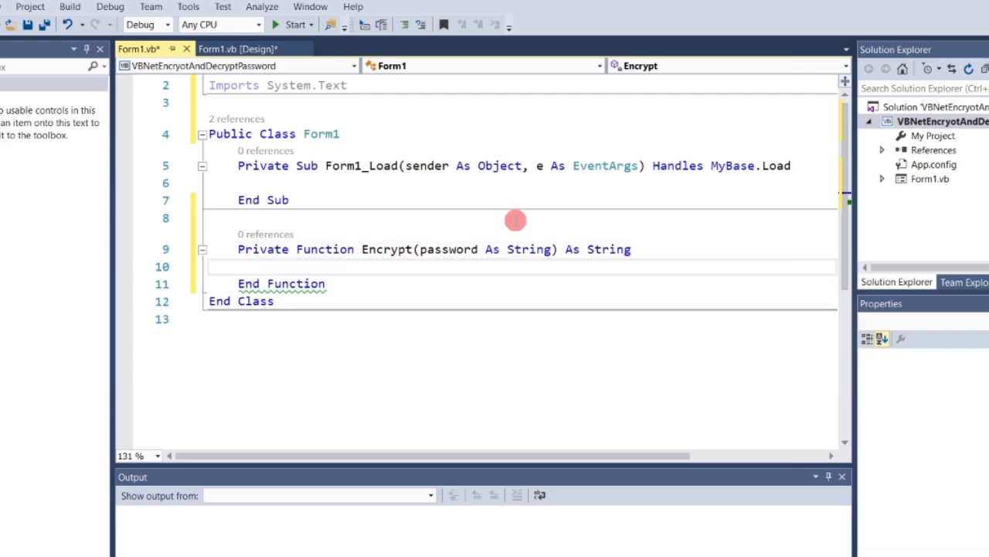
key(Enter)
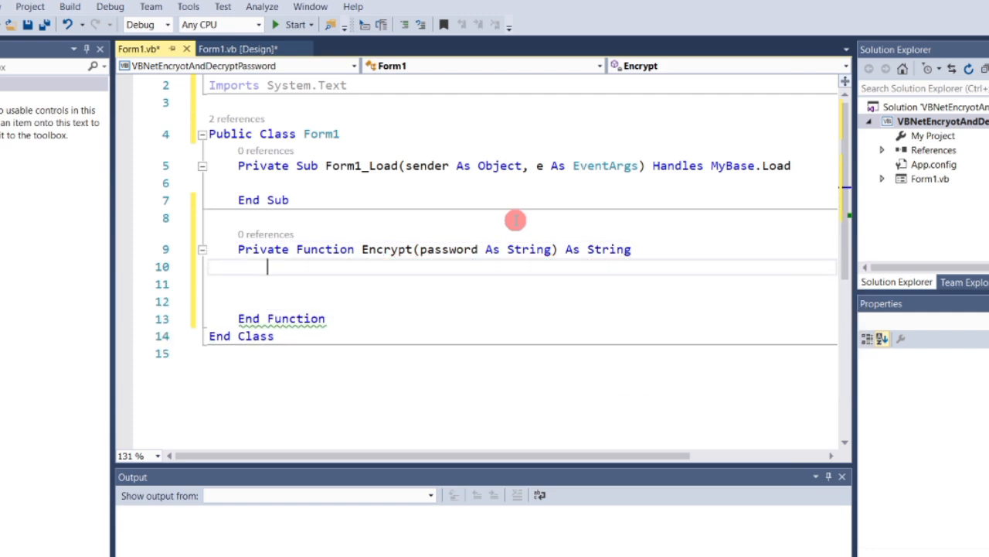
key(enter)
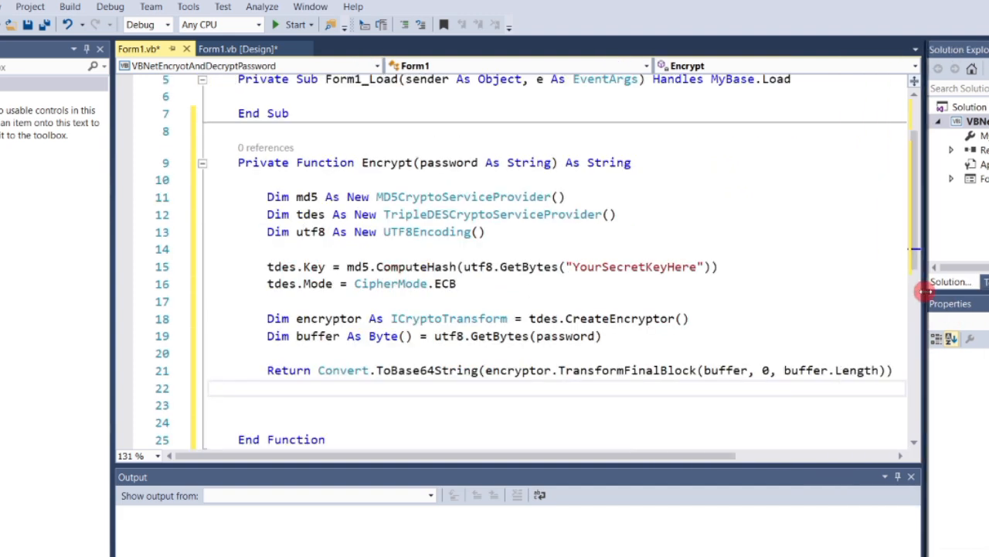
mouse_move(588, 266)
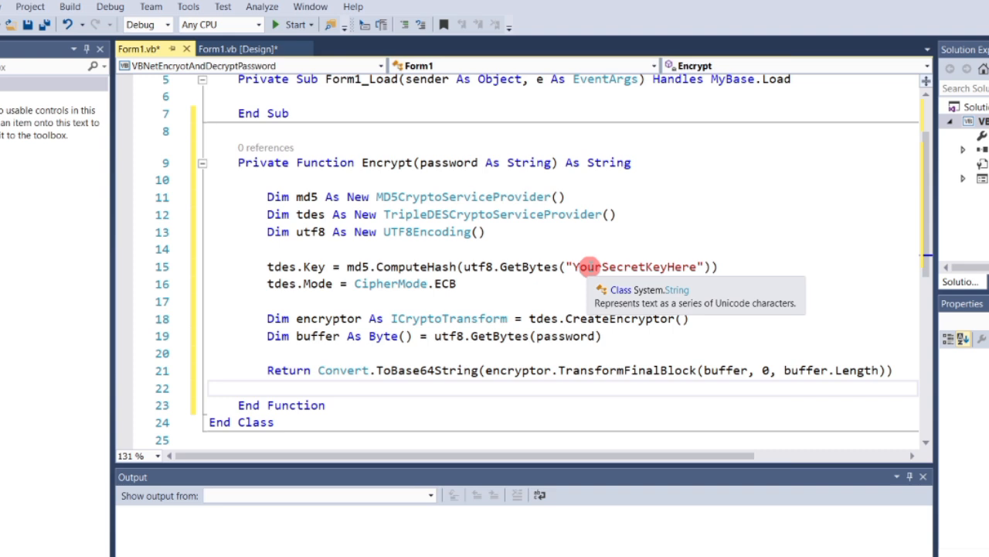
double_click(635, 266)
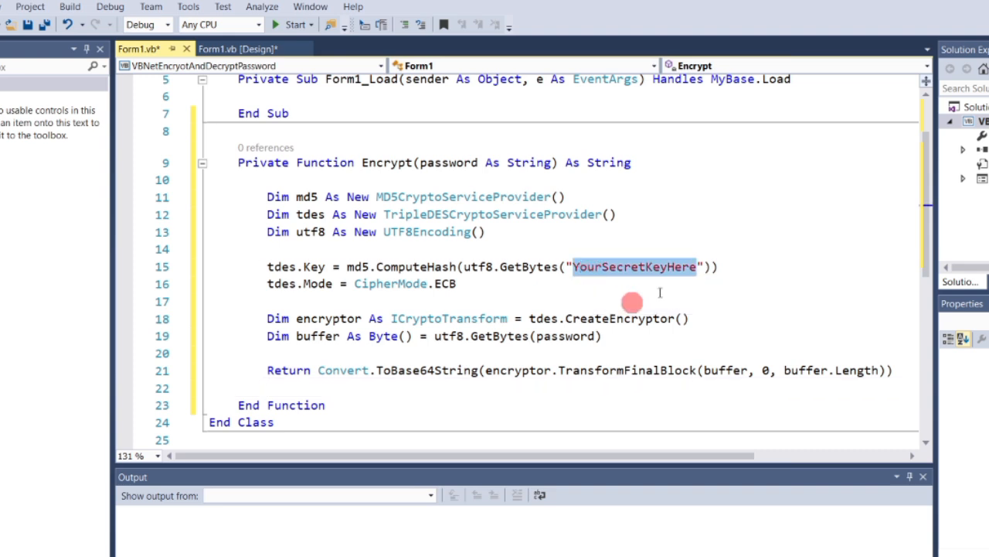
mouse_move(646, 300)
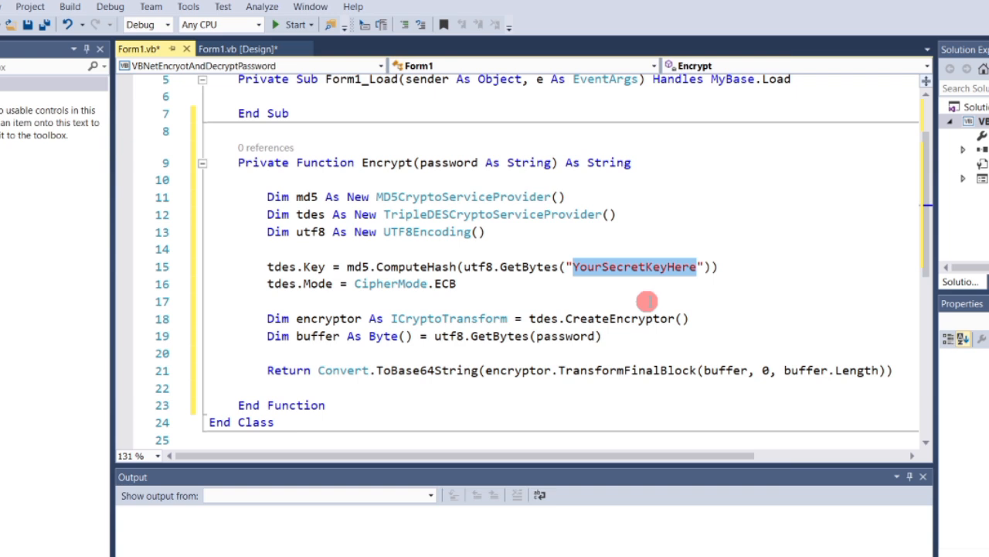
text(Pass)
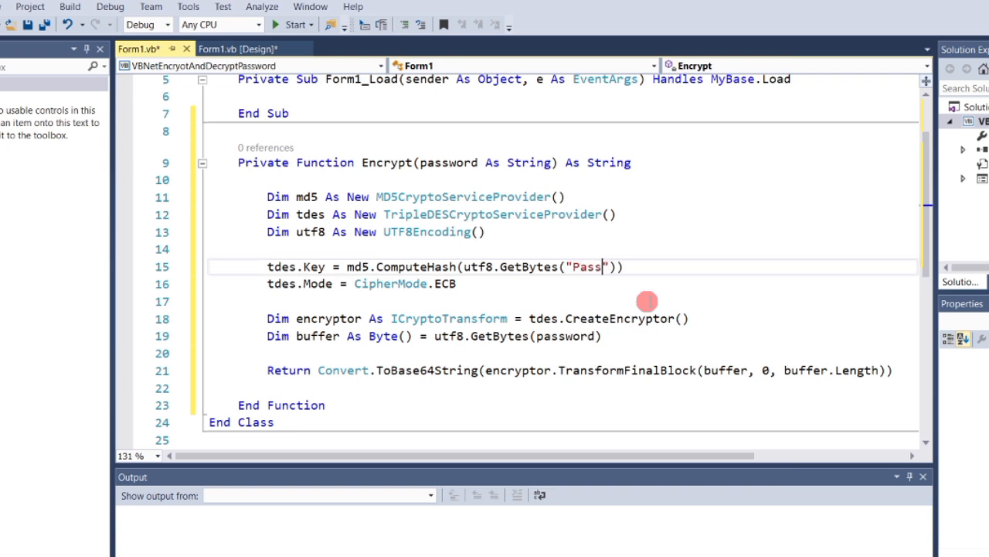
text(123)
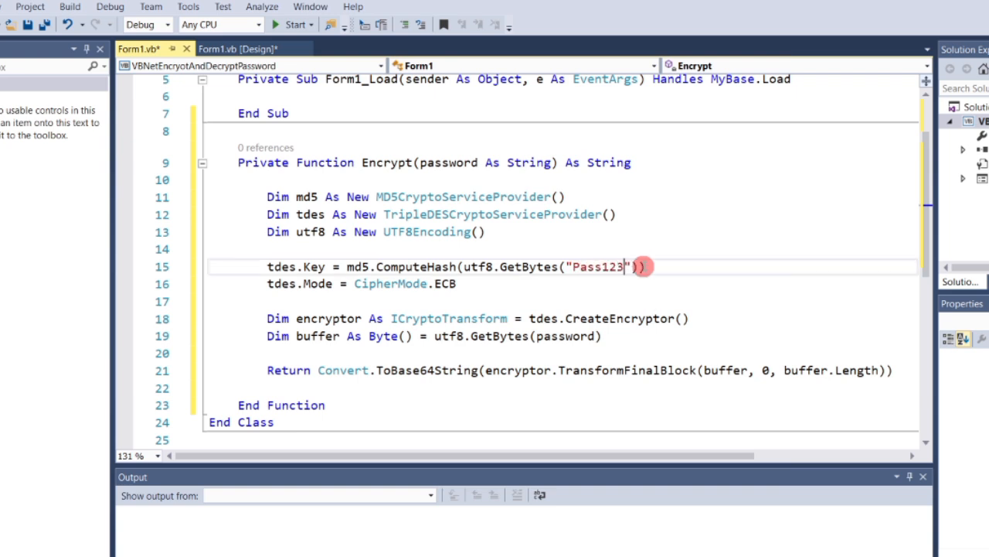
double_click(597, 266)
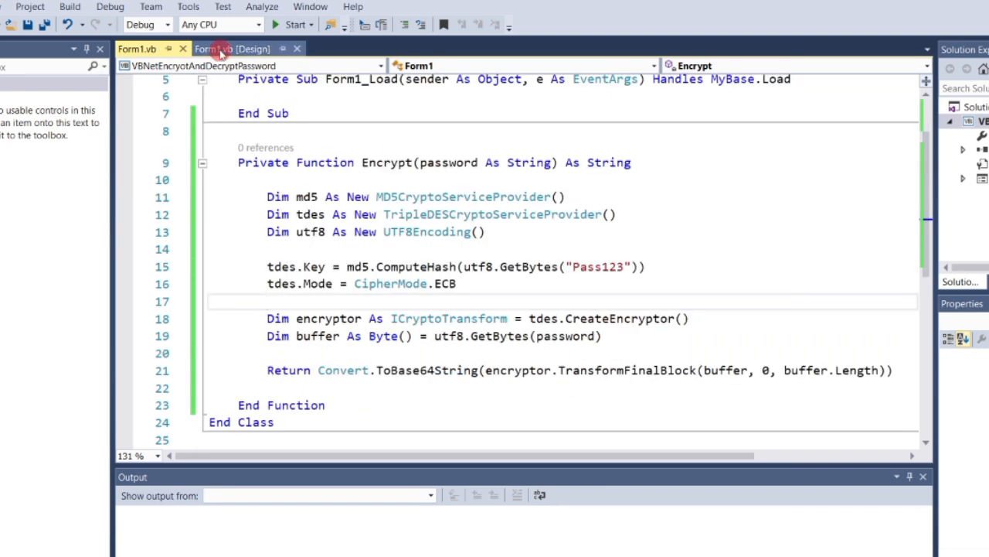
In btnEncrypt's click handler, show Encrypt(txtPassword.Text) in txtEncryptedResult when a password is entered.
click(232, 48)
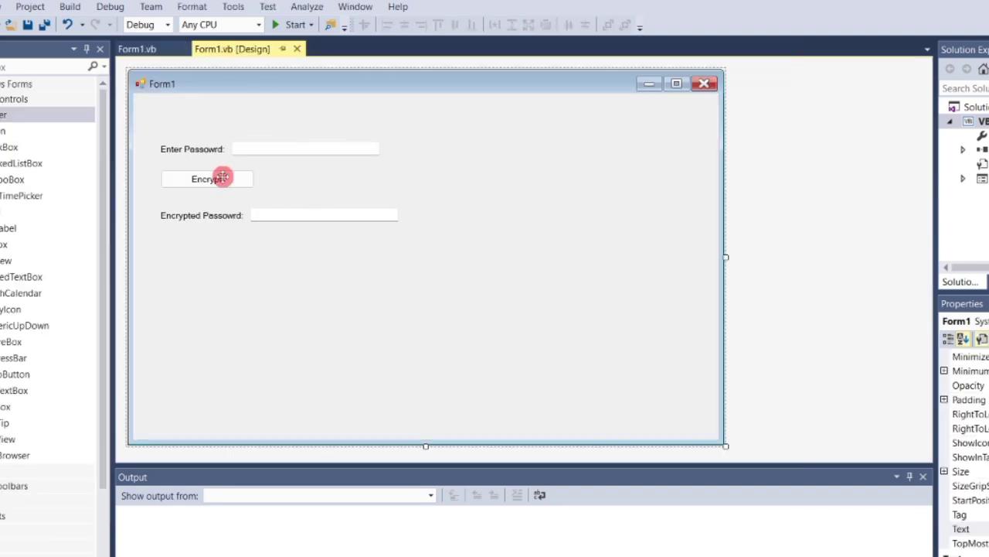
double_click(207, 178)
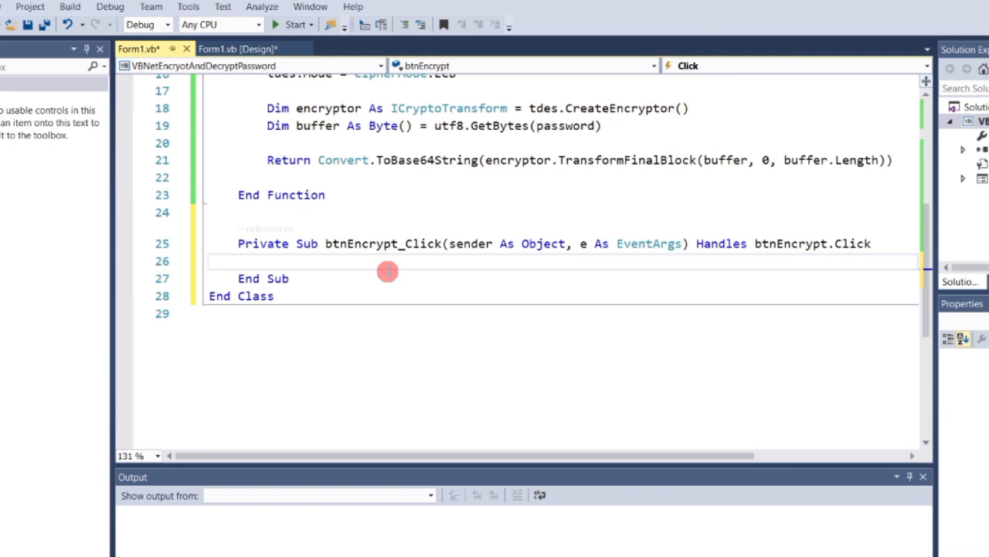
key(Enter)
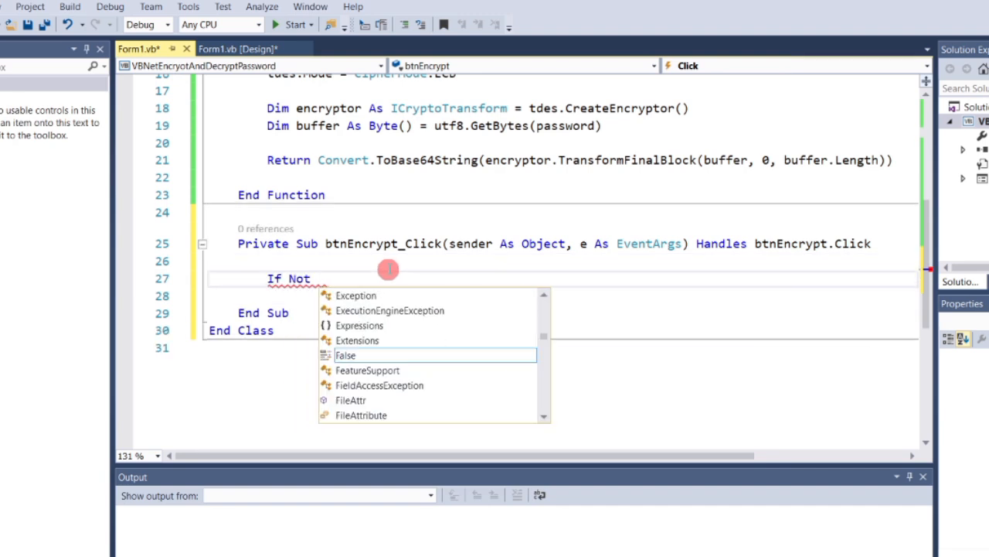
text(String.IsNullOrEmpty)
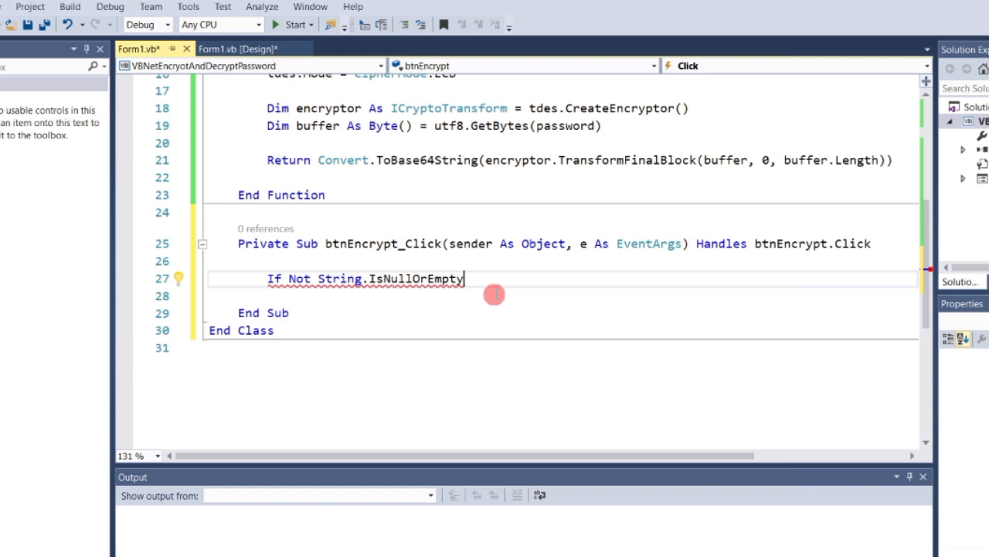
text((txtPassword.Text) Then)
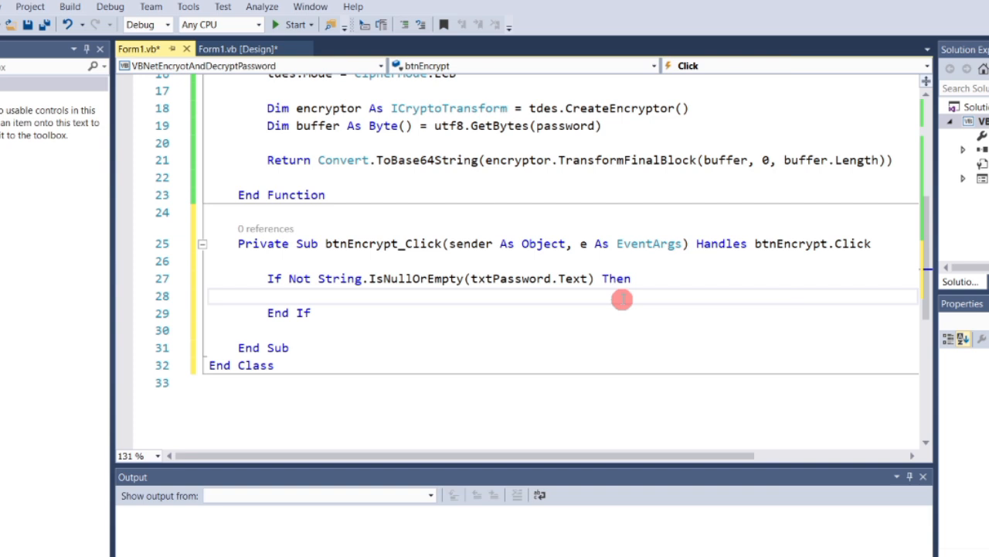
text(txtEncryptedResult.te)
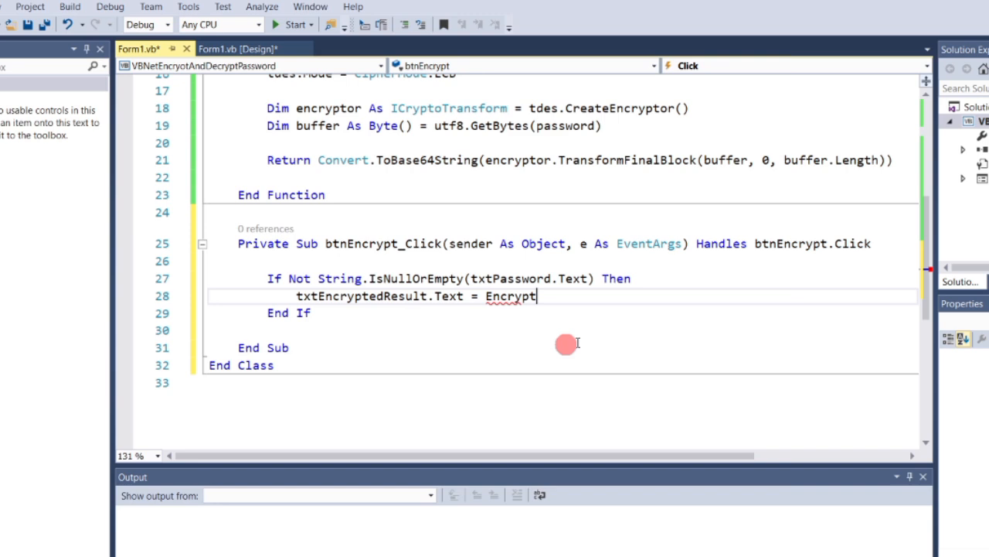
text((txtPassword.te)
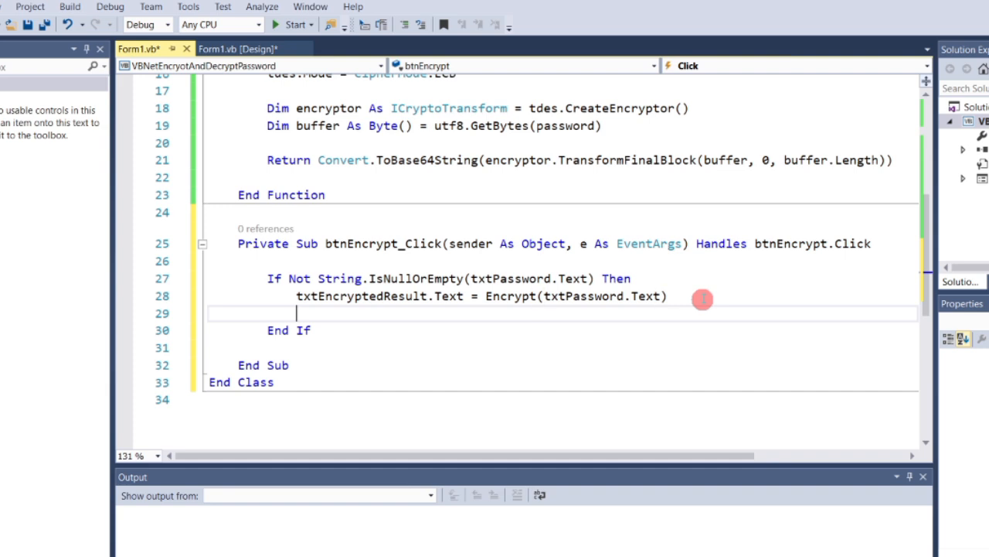
Otherwise show a 'Please enter a Password to encrypt' message, then run the app.
text(Else)
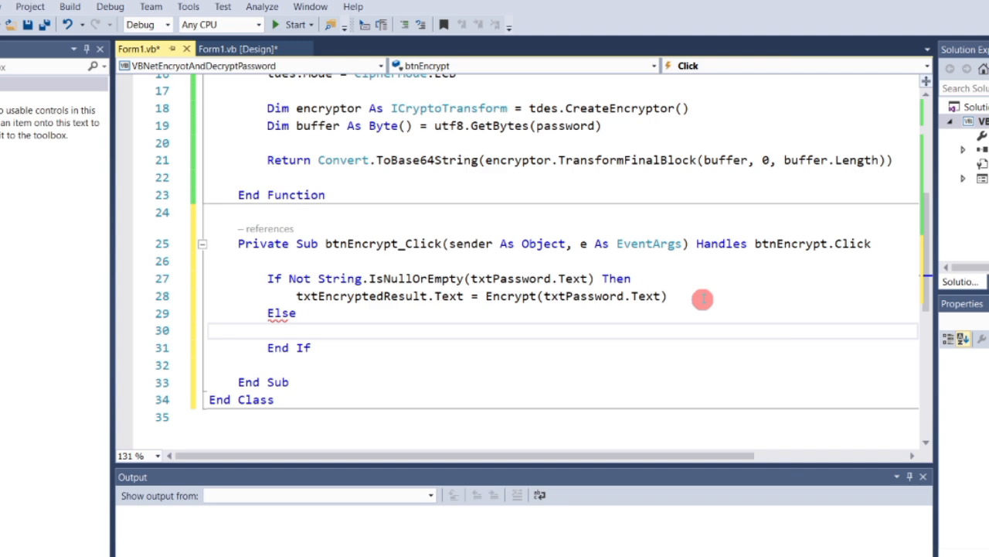
text(MessageBox)
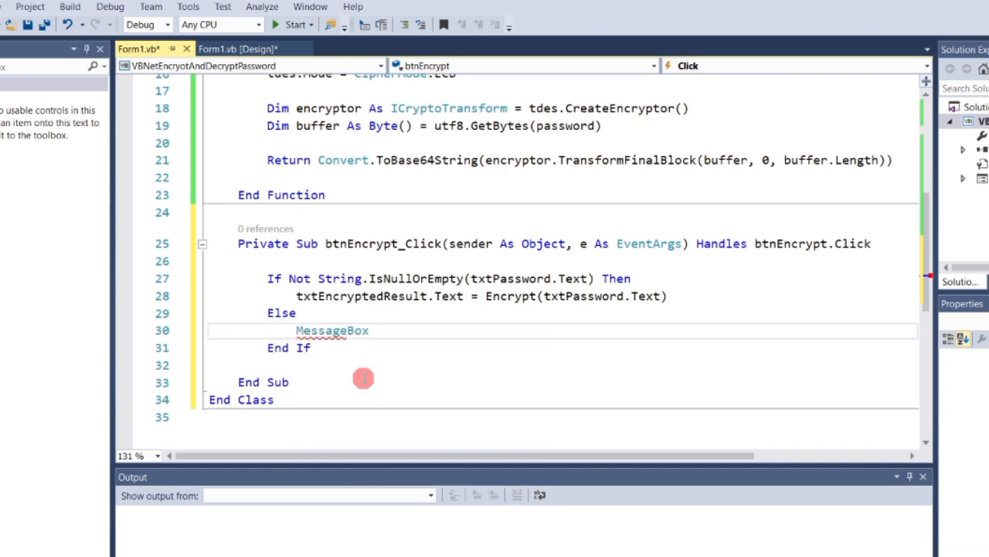
text(.Show())
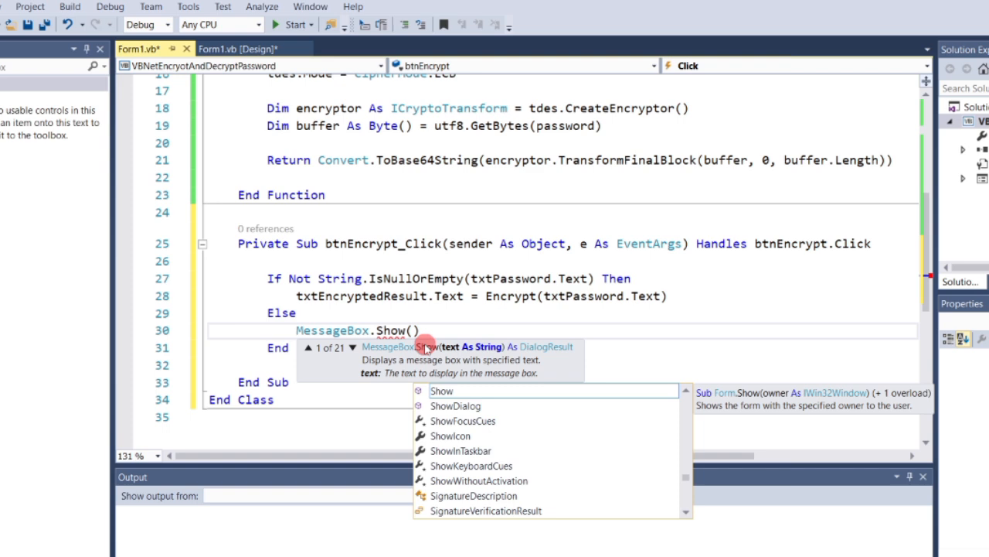
text("Please enter a ")
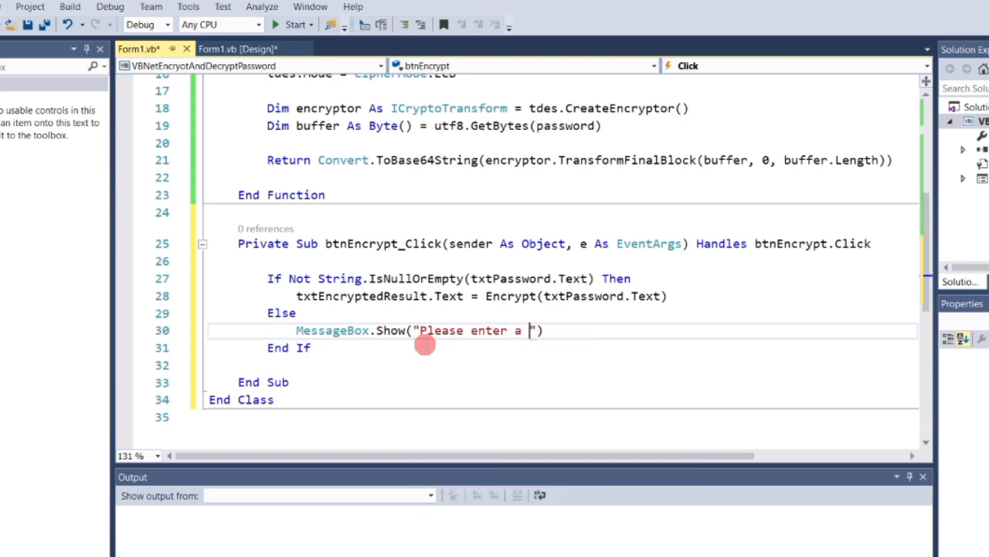
text(Password to encrypt)
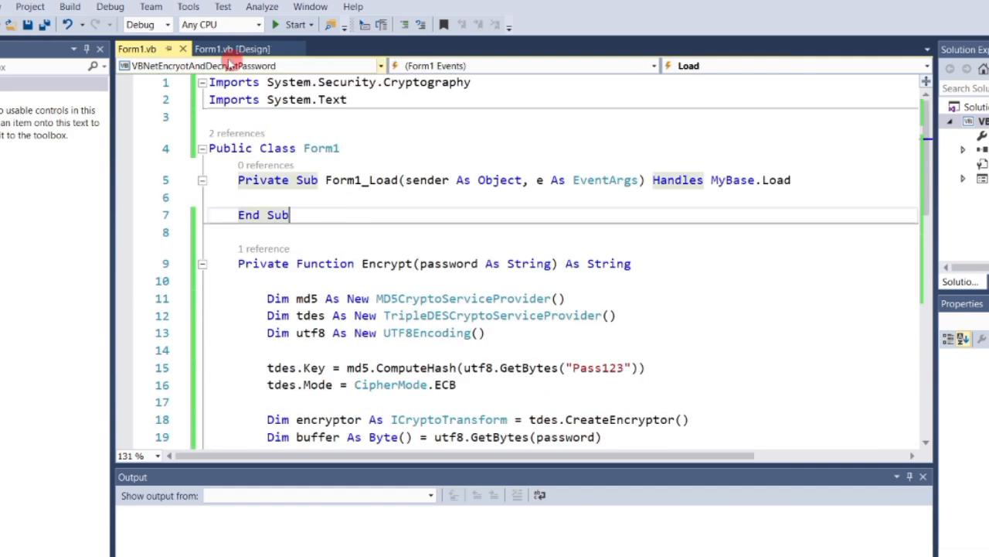
click(227, 49)
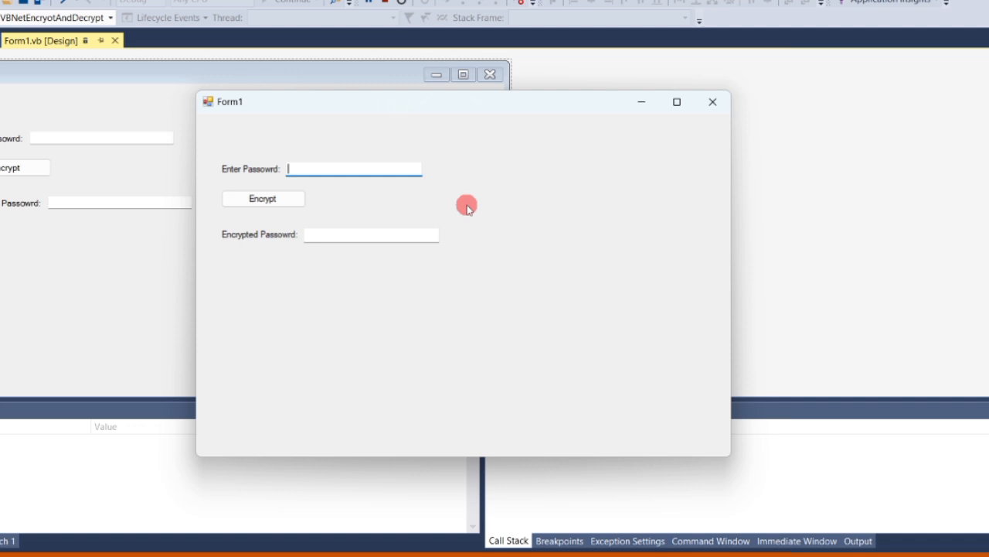
Encrypt Helloworld in the running form, producing a Base64 result.
text(Hello)
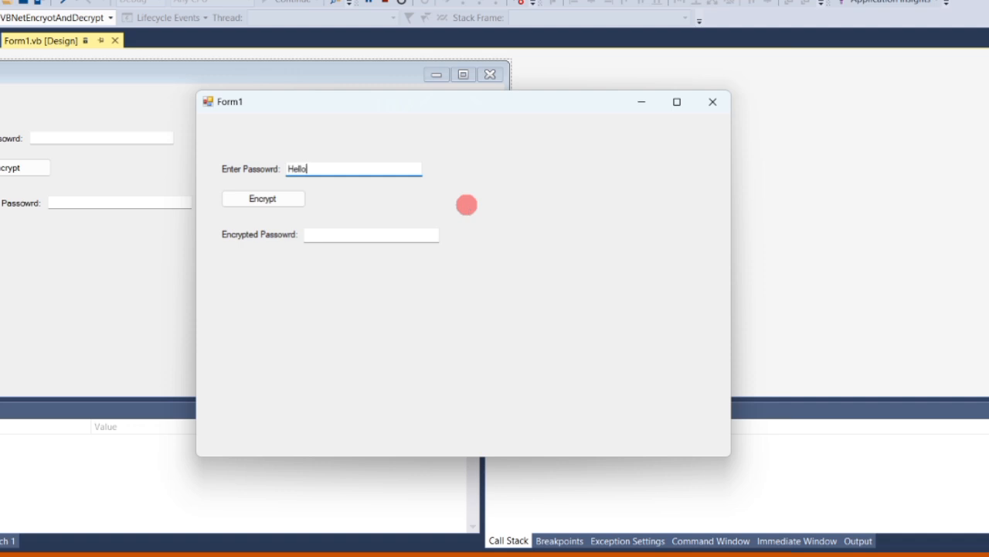
text(world)
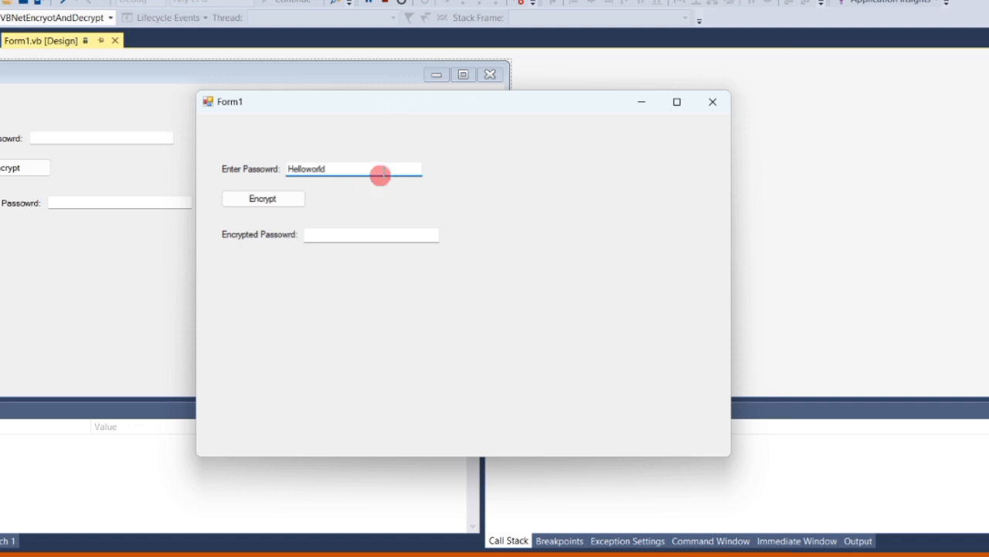
click(262, 197)
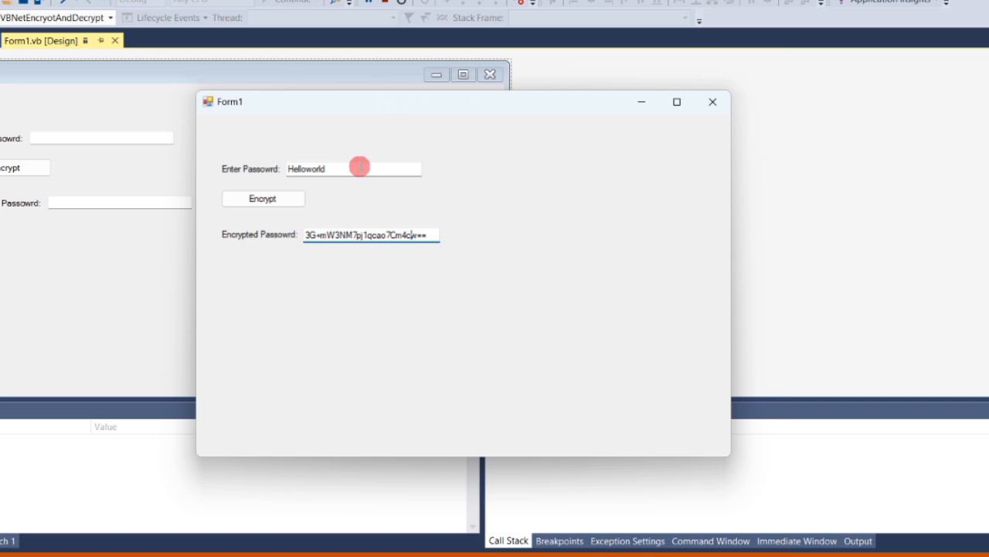
text(Pass12)
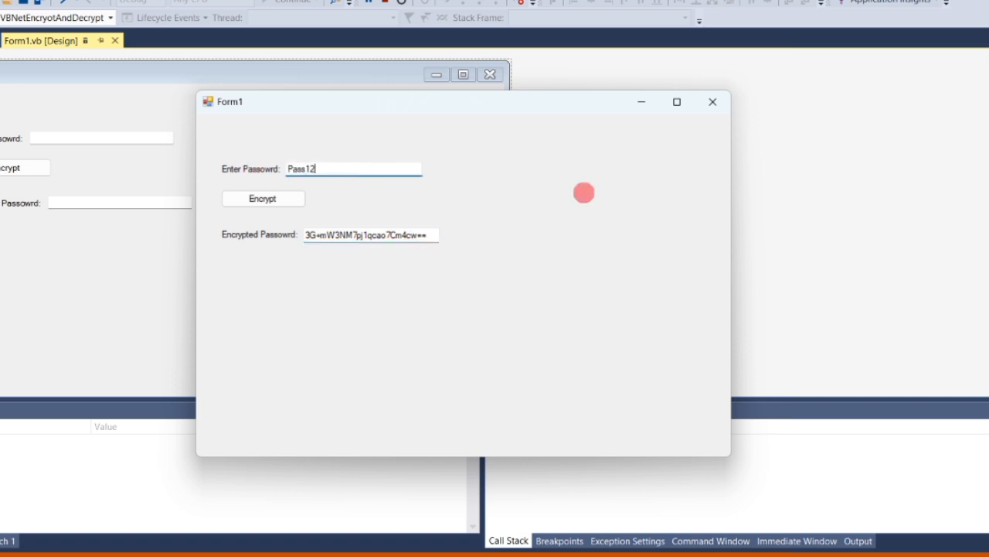
click(263, 198)
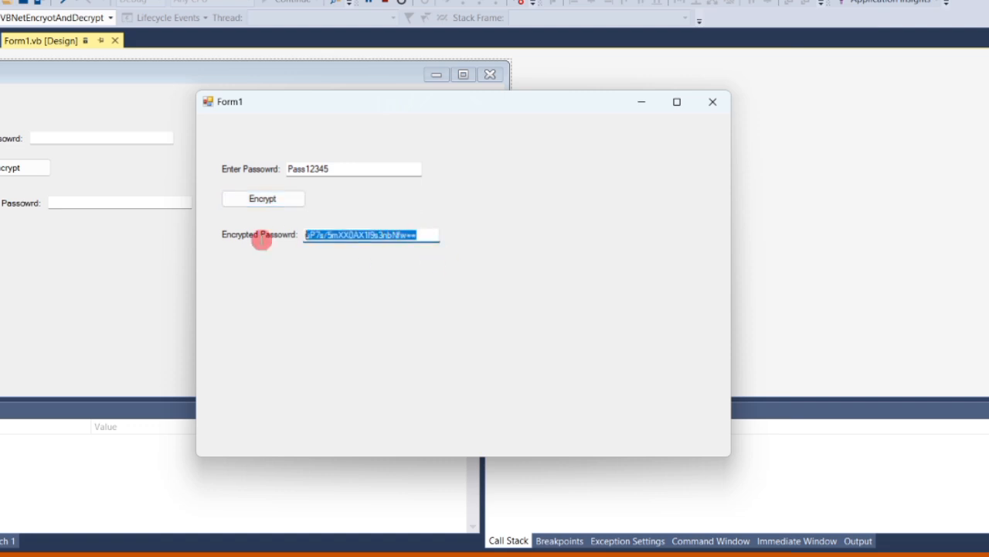
click(451, 306)
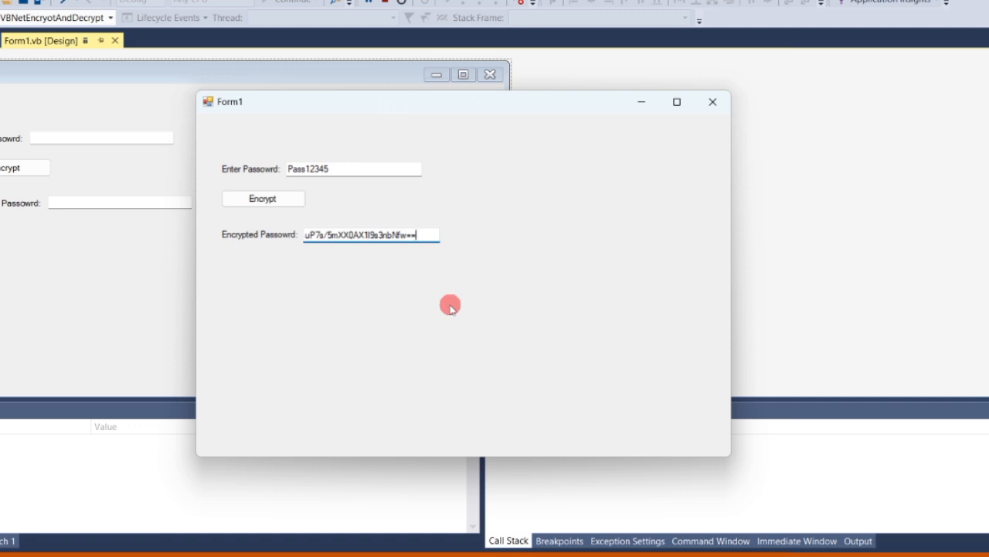
mouse_move(647, 158)
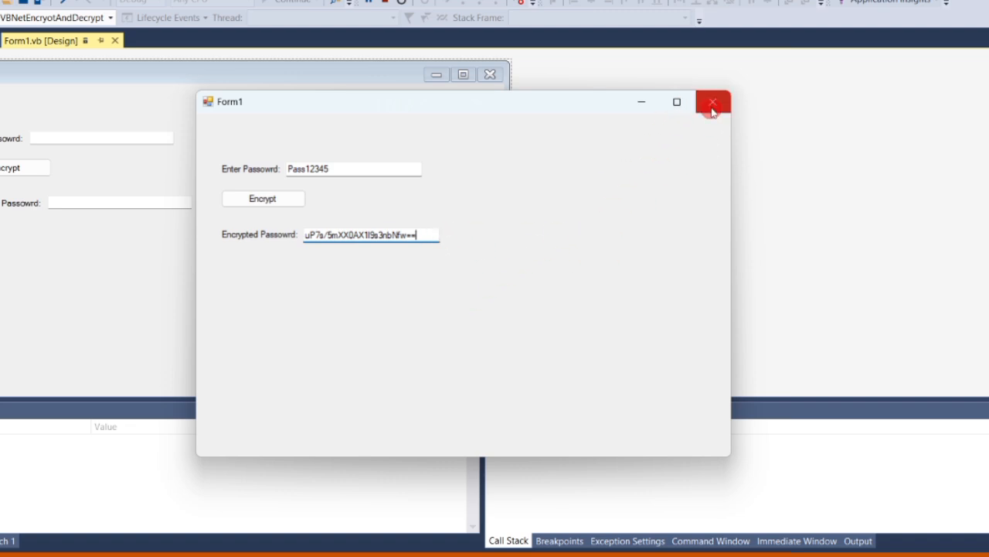
Name the right-hand input box txtEncrypted and turn the second button into btnDecrypt labeled Decrypt.
click(714, 101)
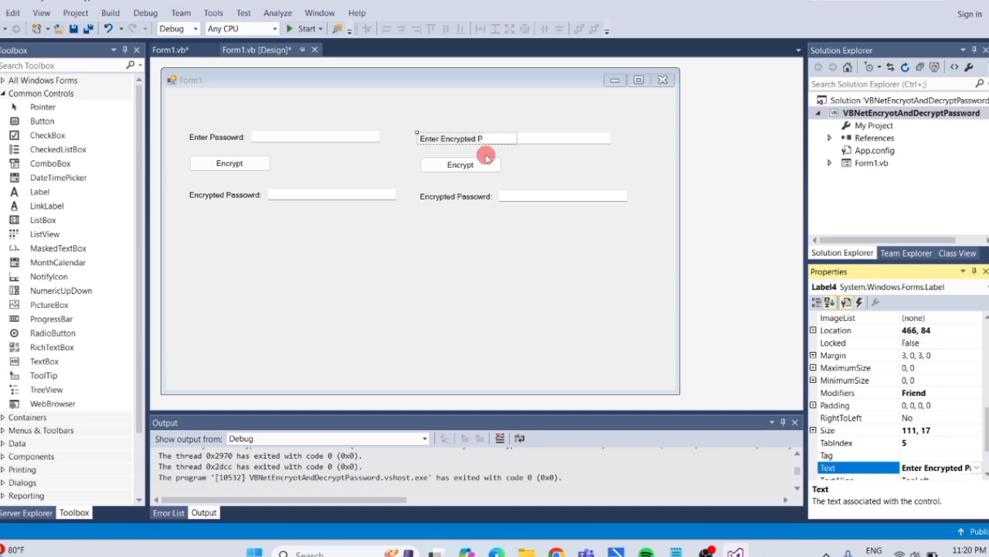
click(563, 139)
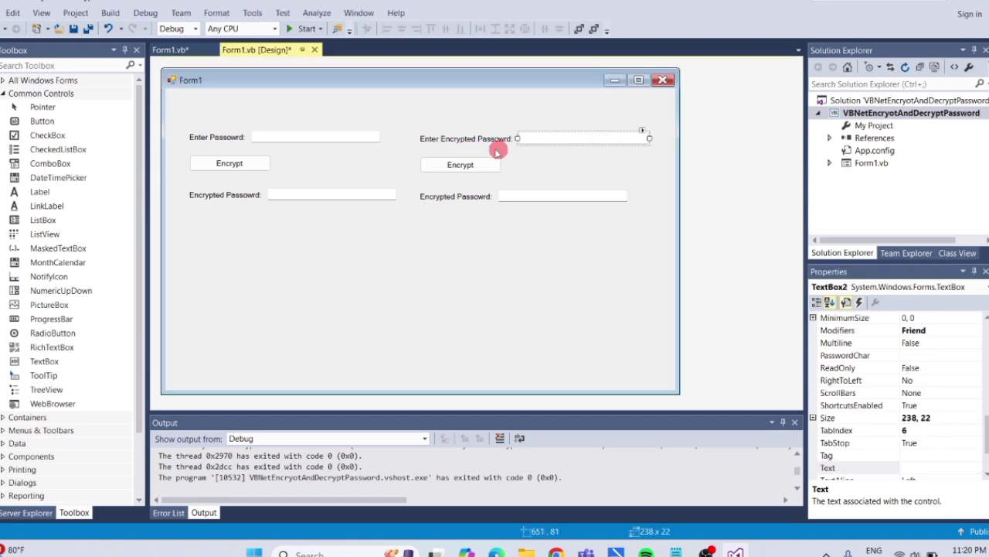
click(460, 164)
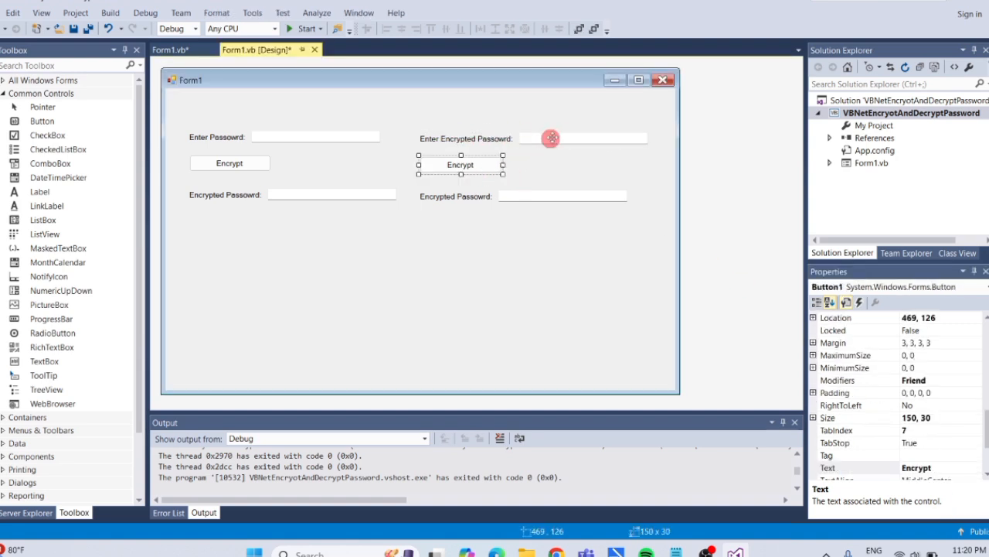
click(566, 137)
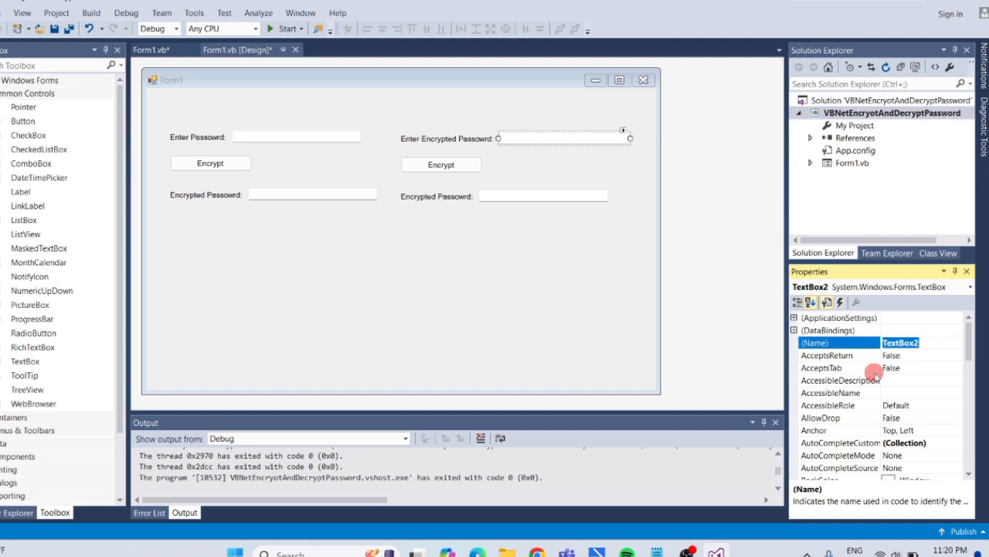
text(txtEncrypted)
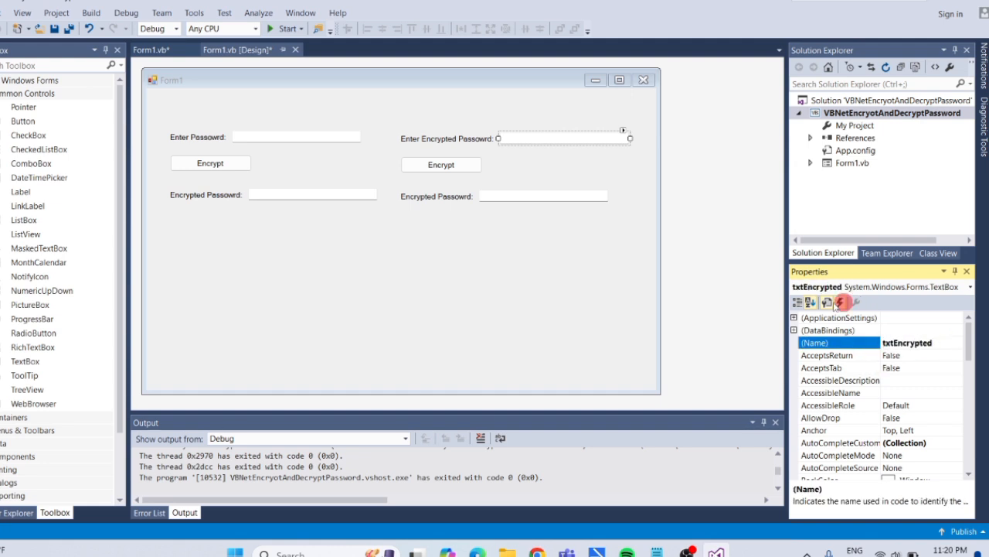
click(442, 164)
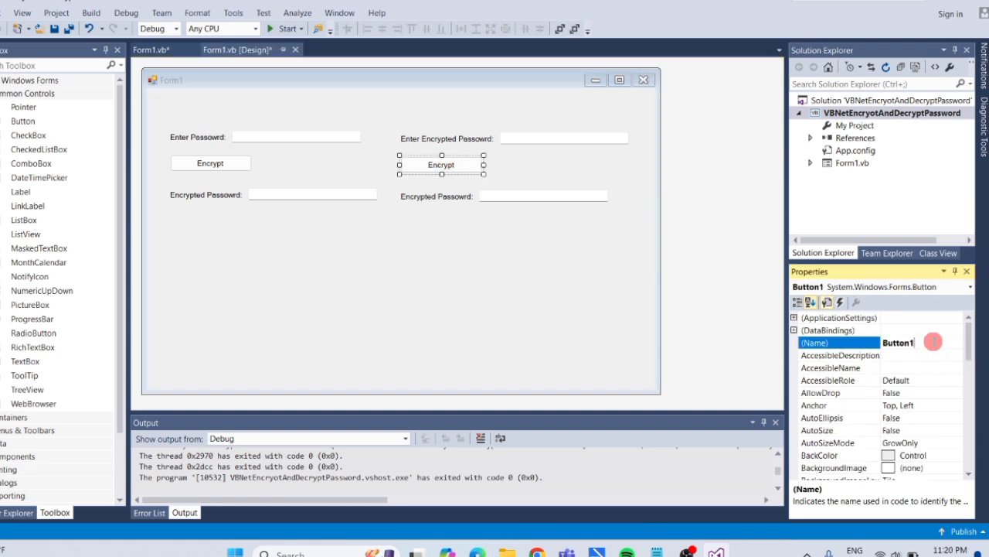
text(btnDecrypt)
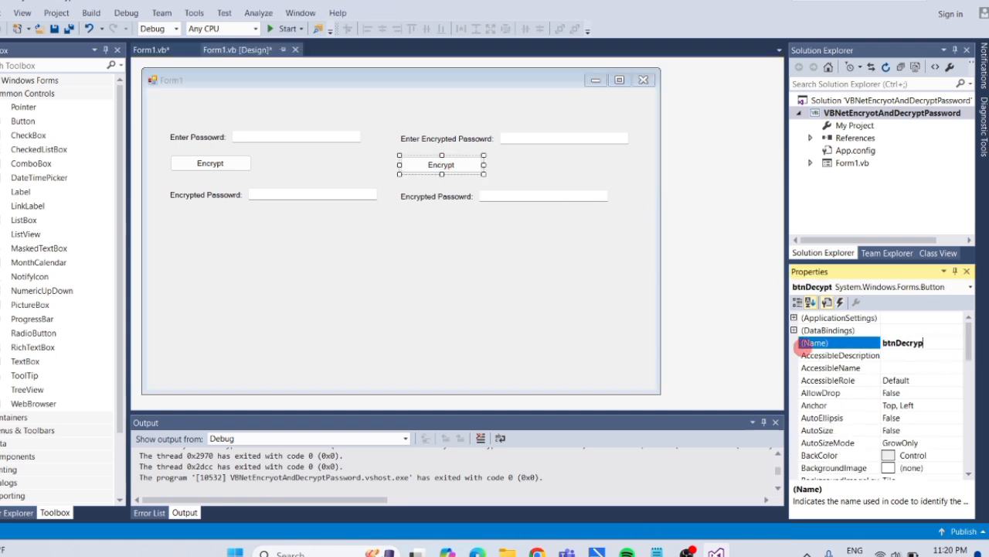
Name the right-hand output box txtDecryptedResult for the decrypted password.
scroll(down, 3)
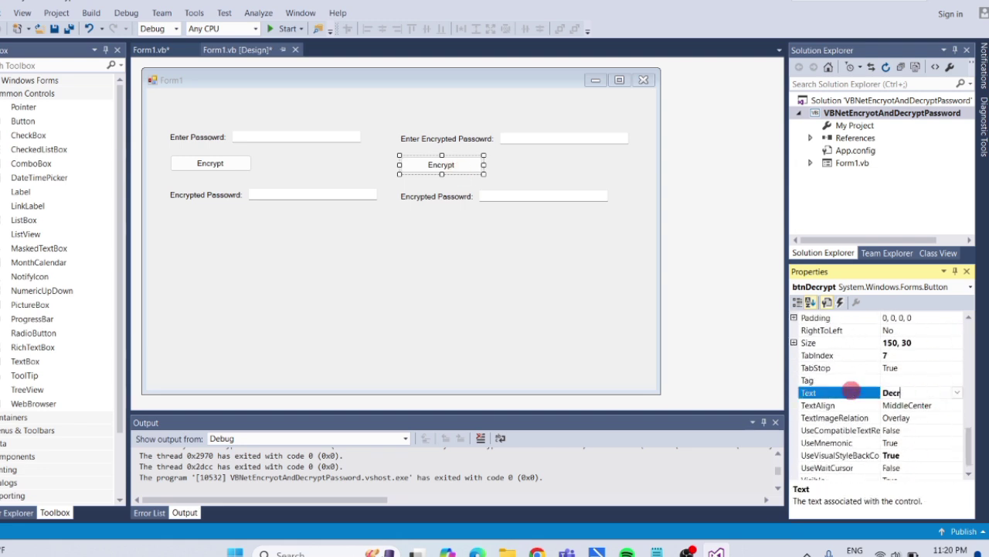
click(437, 195)
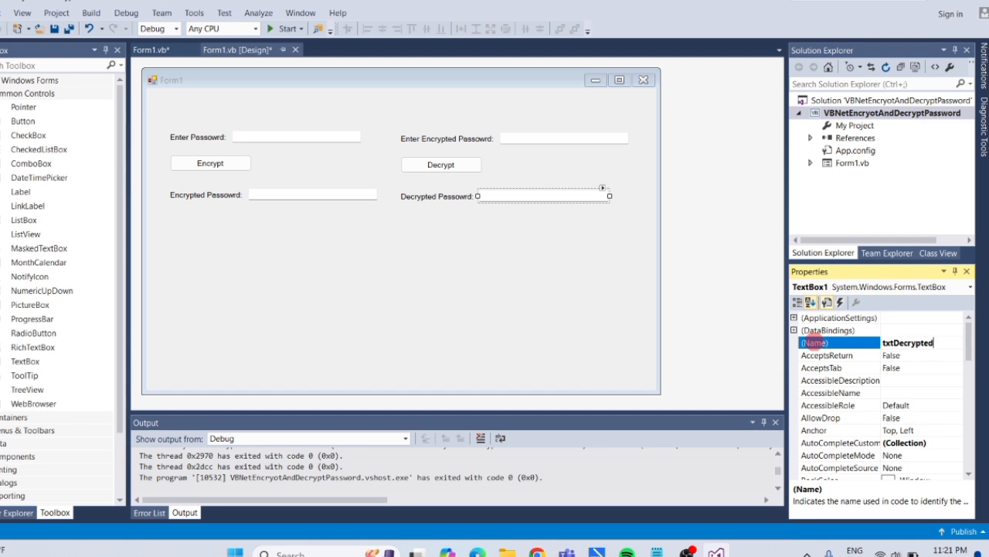
text(Result)
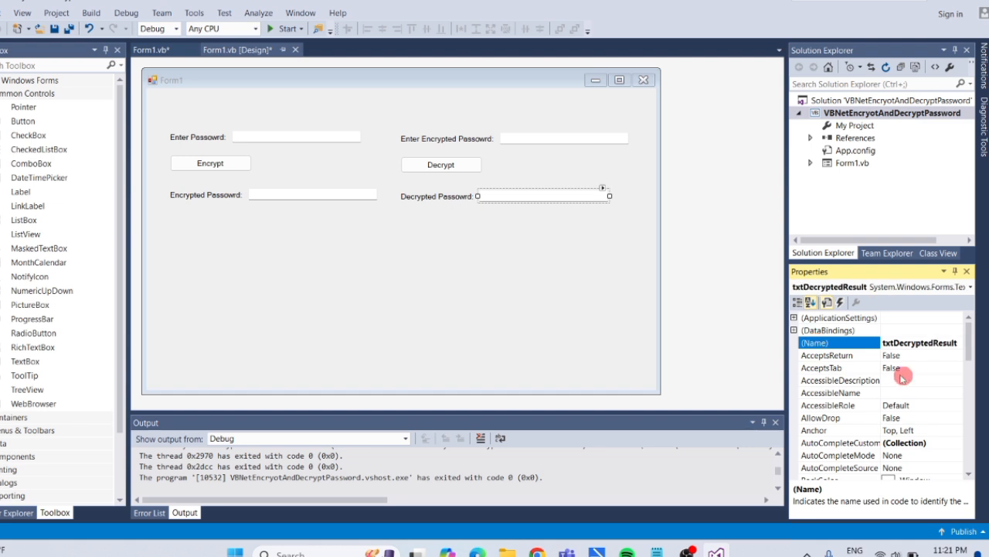
click(441, 166)
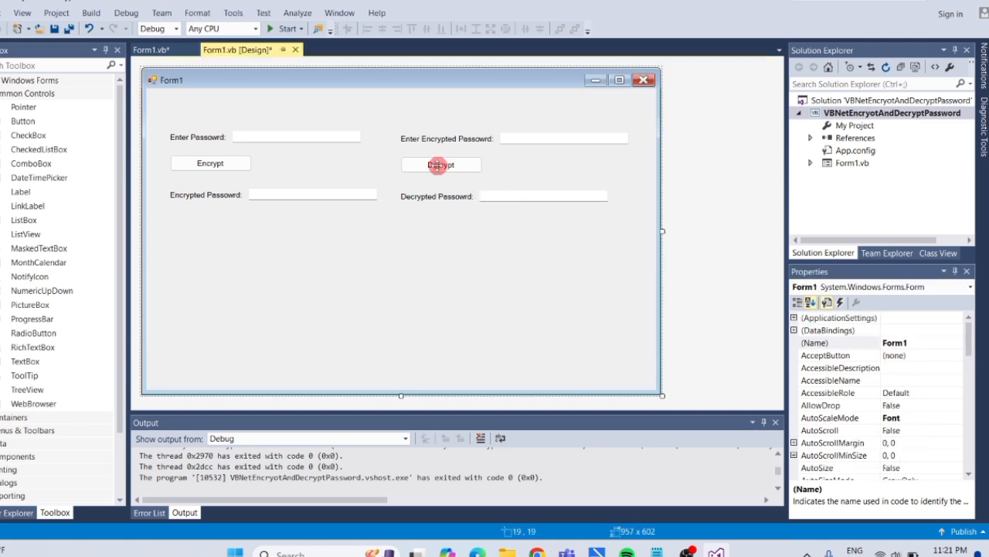
click(440, 164)
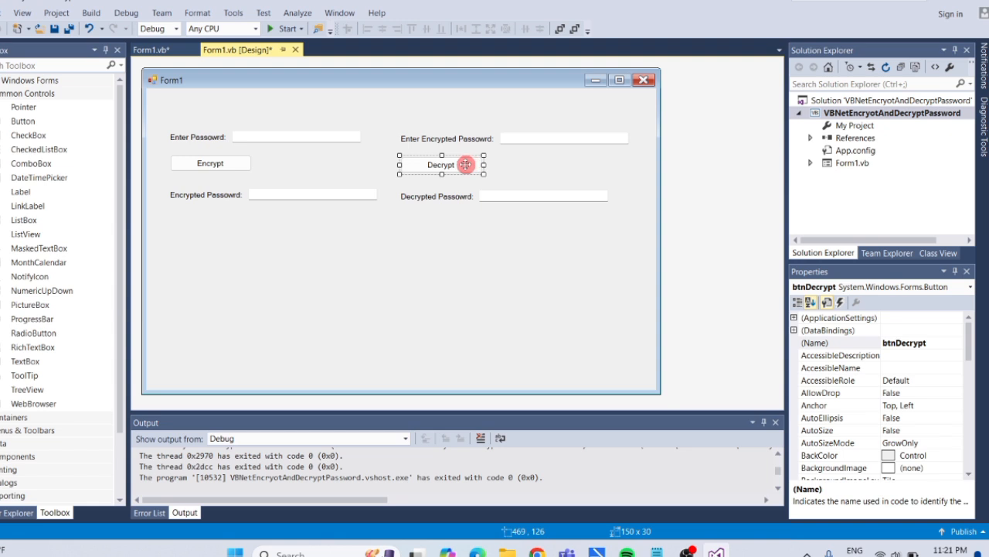
double_click(441, 164)
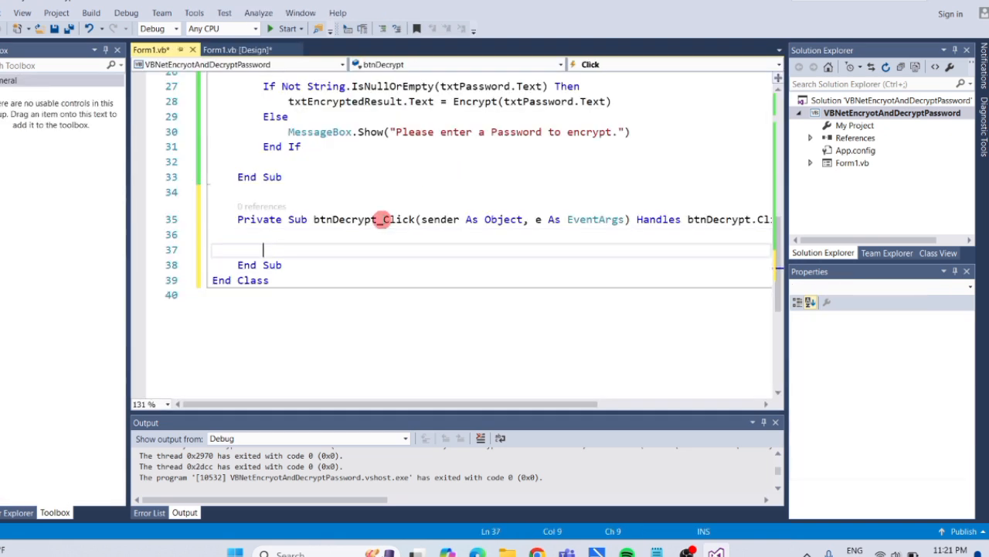
text(Private Function Decrypt)
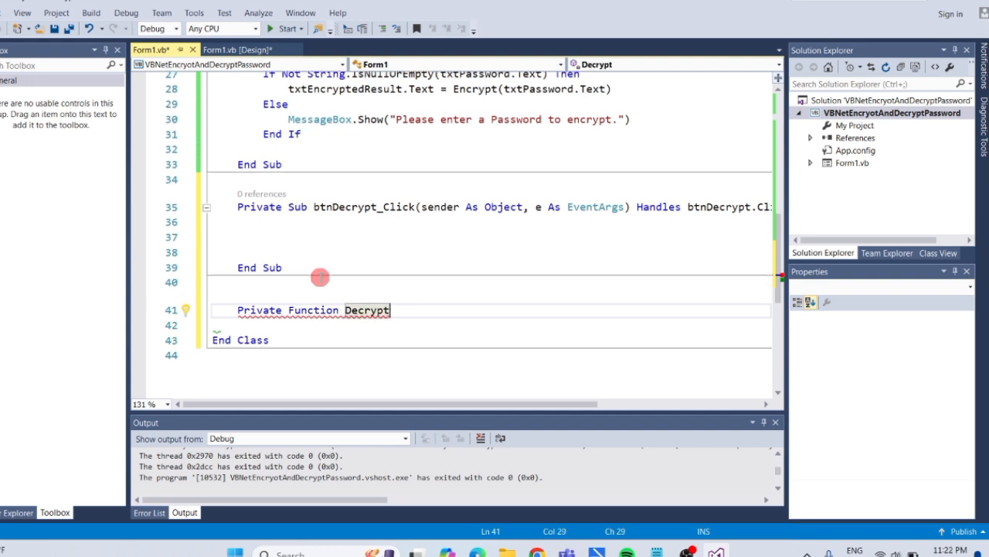
text((encrypt))
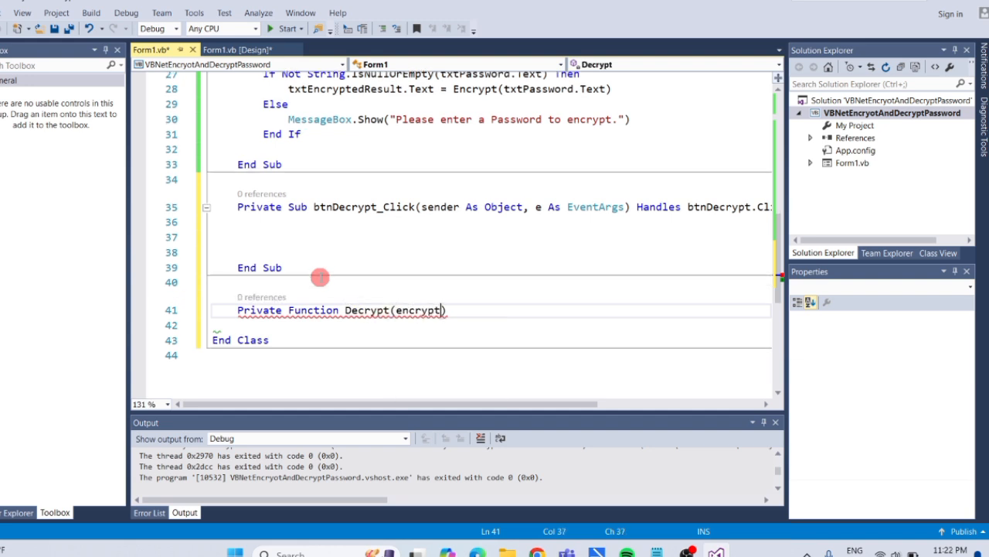
text(edPassword As String)
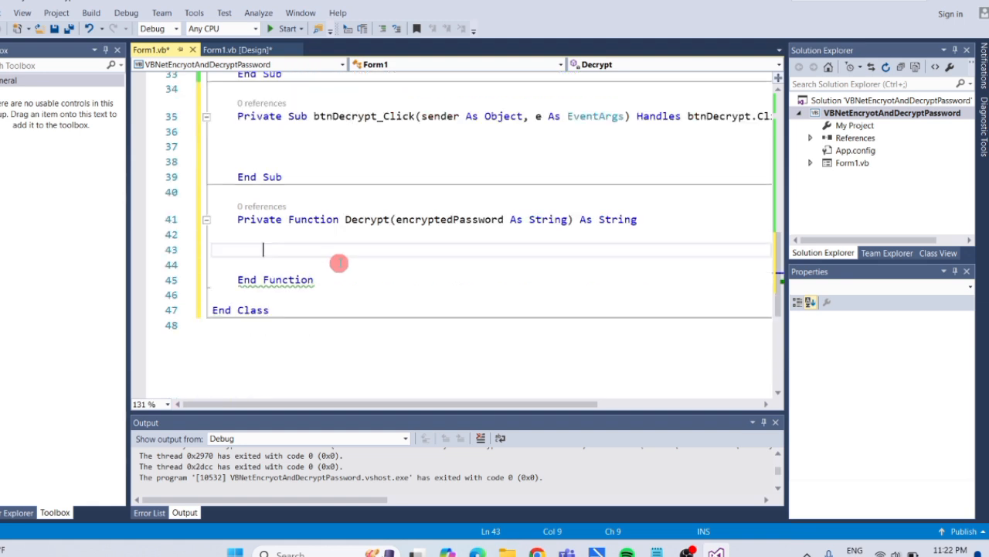
mouse_move(380, 225)
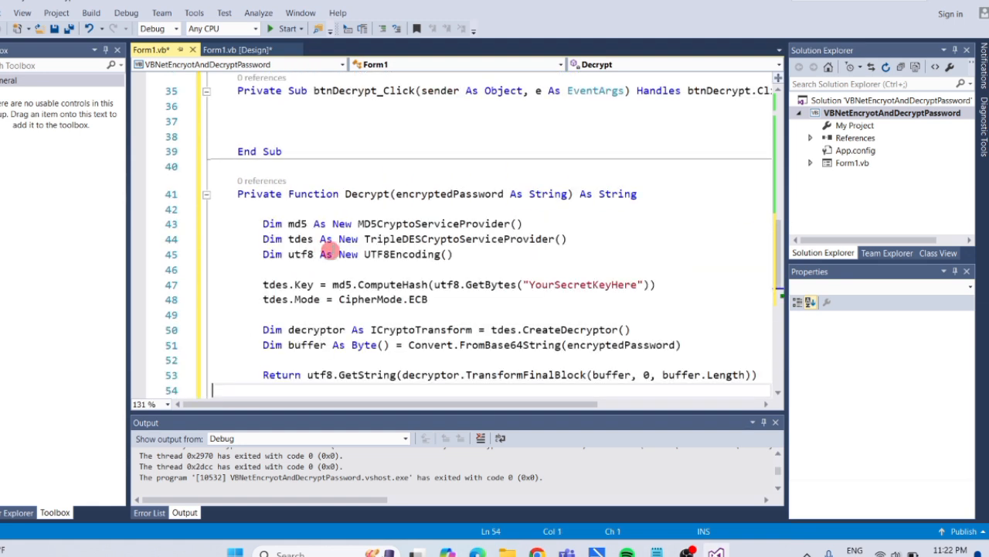
scroll(down, 3)
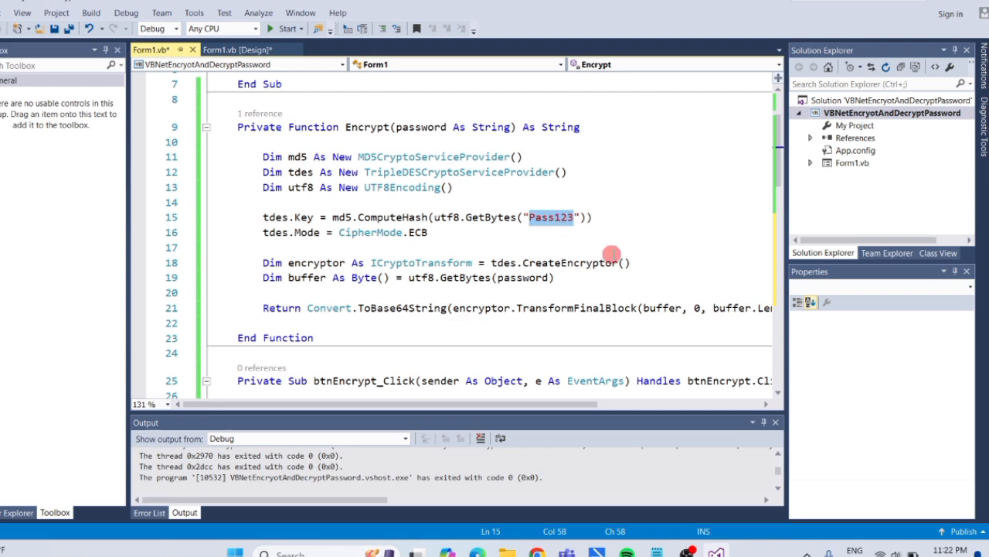
scroll(down, 3)
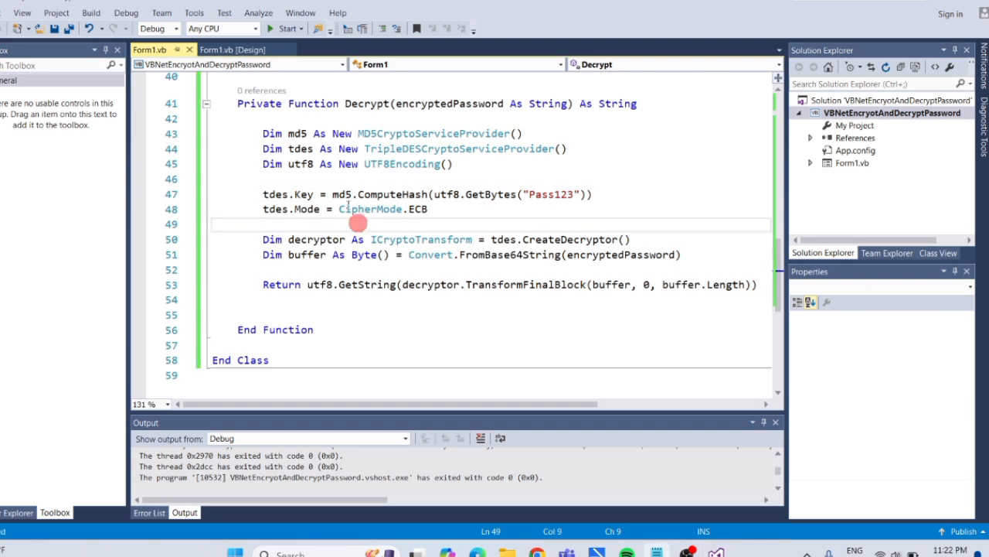
In btnDecrypt's handler, show Decrypt(txtEncrypted.Text) in txtDecryptedResult when input is present.
click(232, 50)
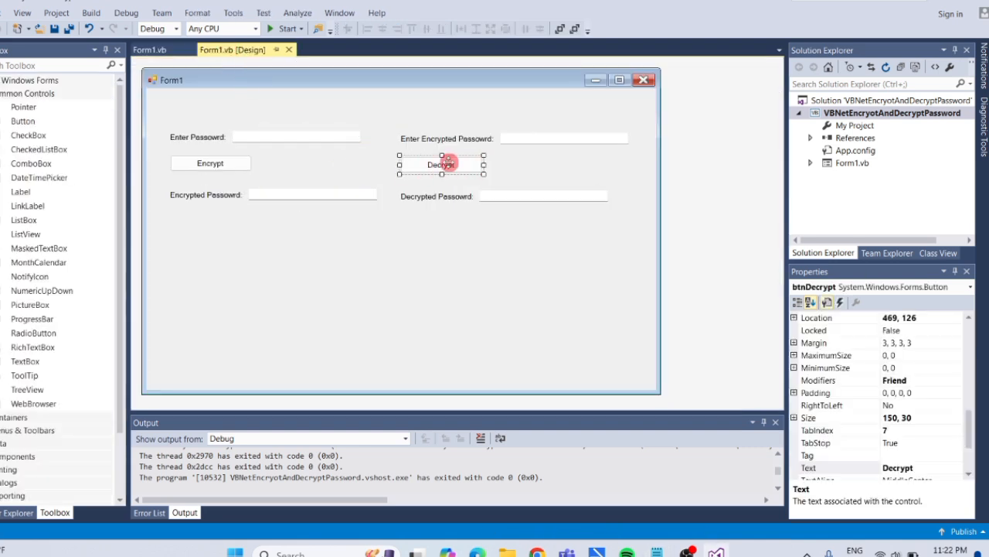
double_click(441, 164)
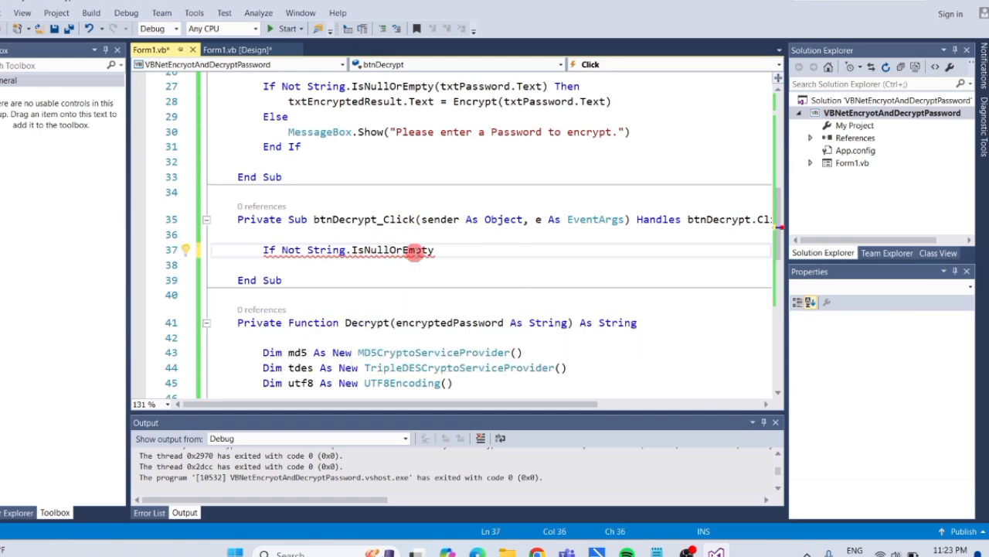
text((txte)
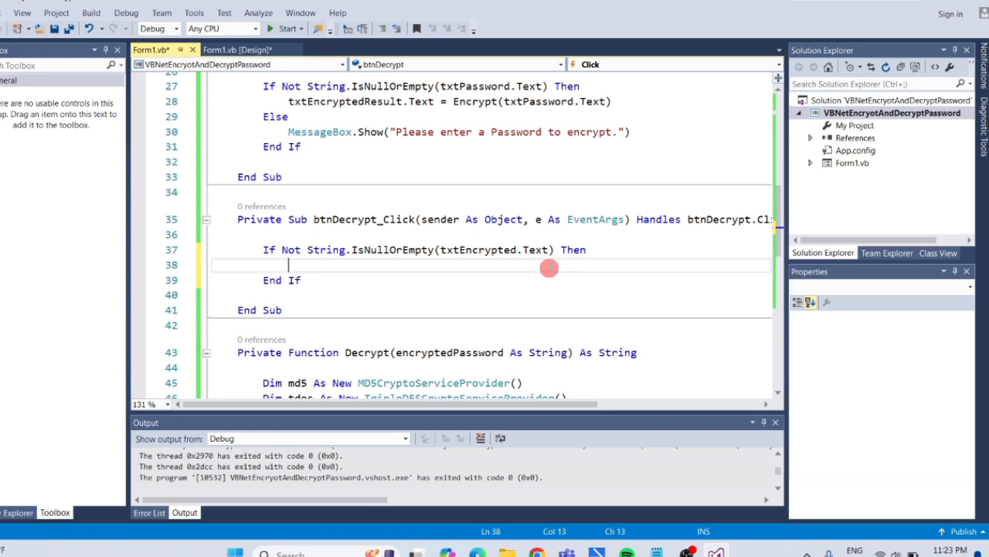
text(txtDecryptedResult.Text =)
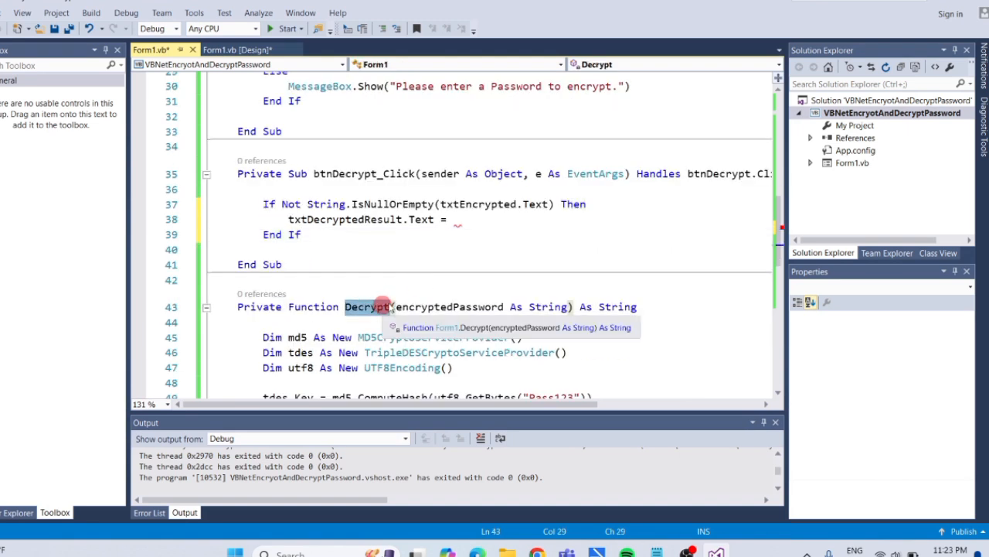
text(Decrypt()
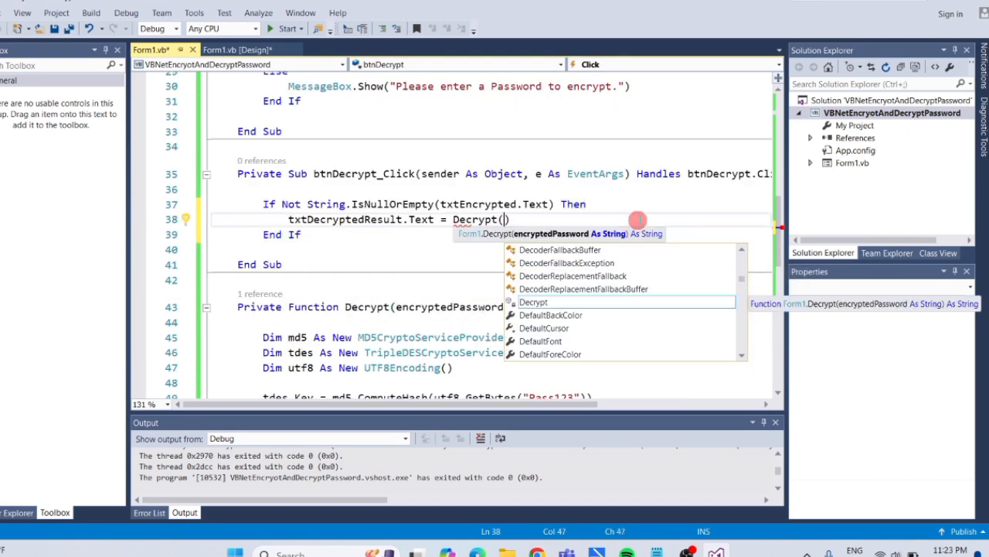
text(txtEncrypted.Text)
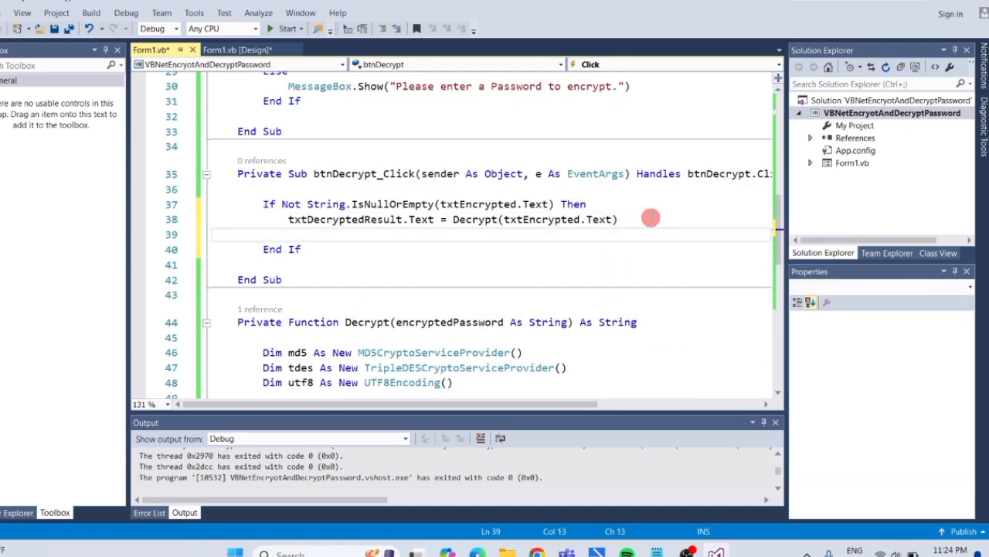
text(e)
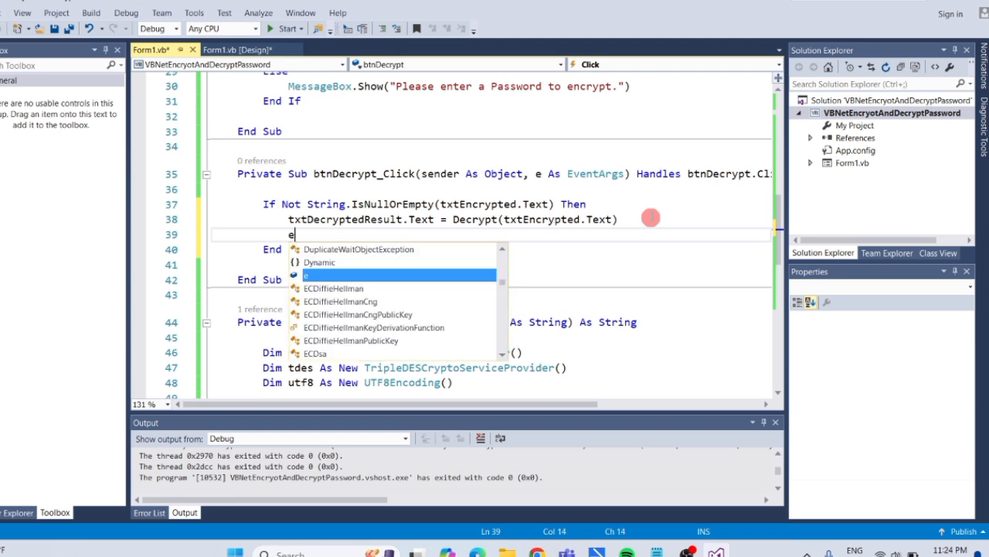
Otherwise show a MessageBox warning asking for an encrypted password.
text(Else)
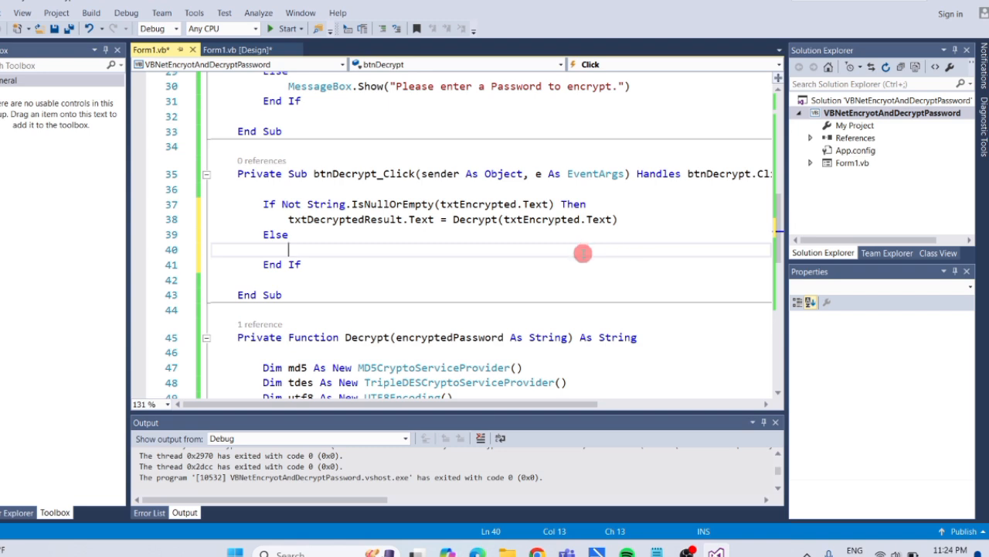
text(MessageBox.show("Please enter an encrypted password to decrypt.)
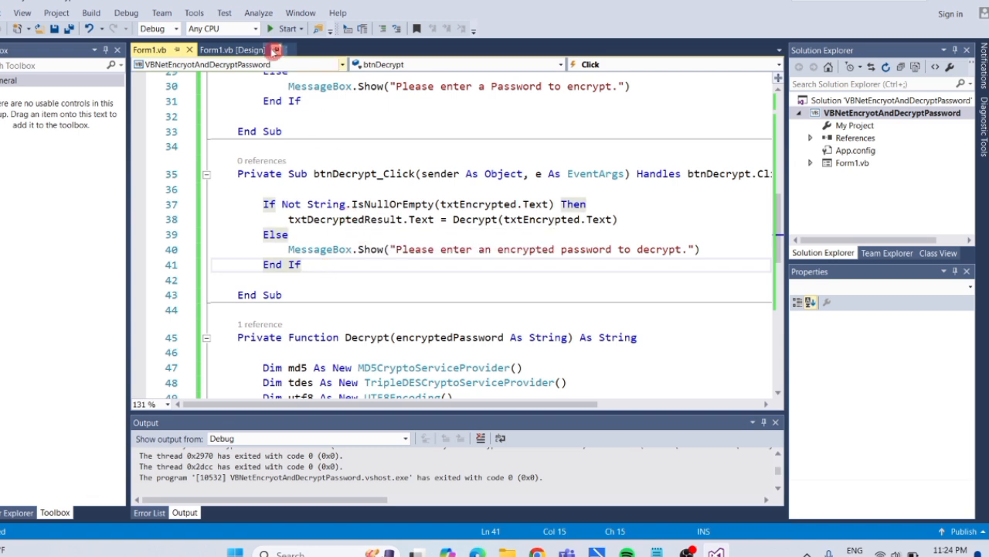
click(232, 51)
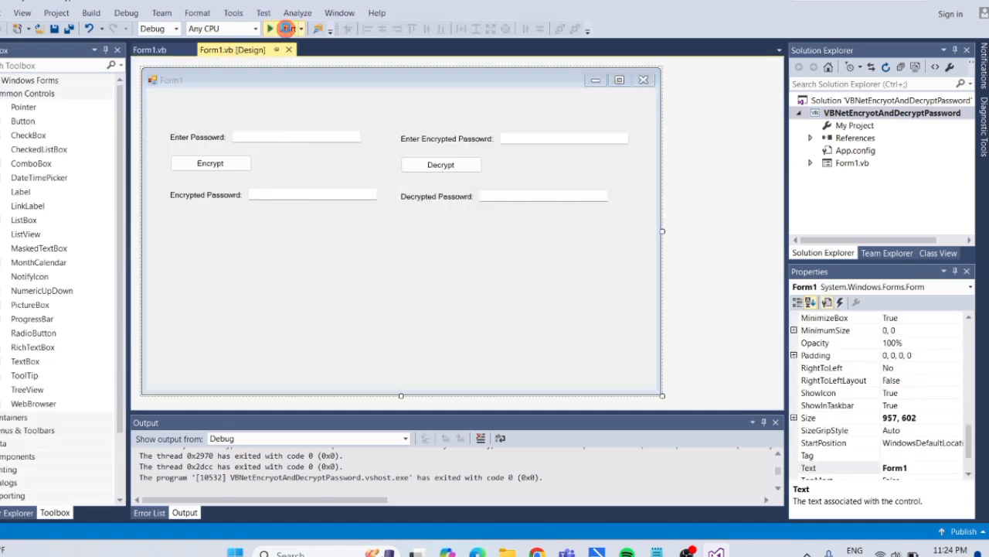
click(284, 29)
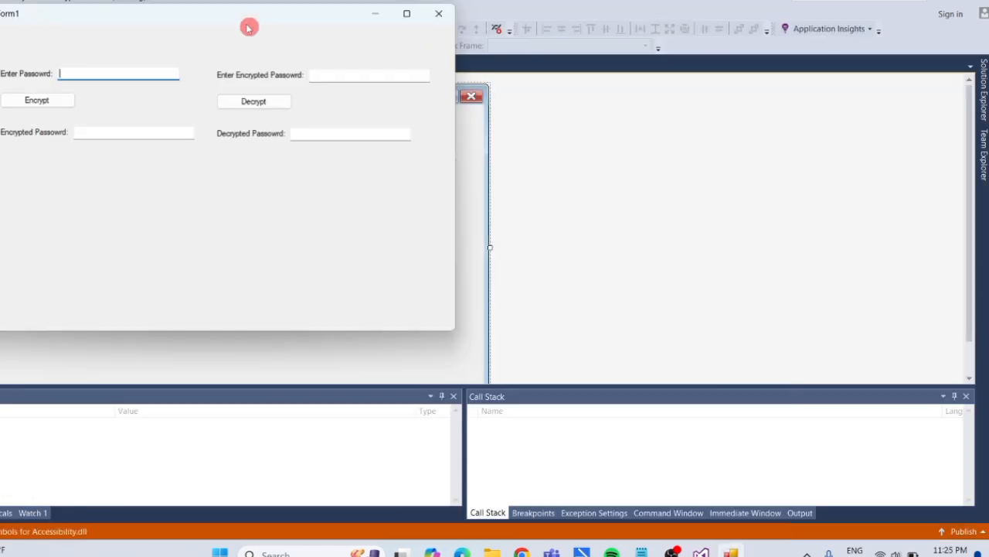
drag(249, 28, 464, 103)
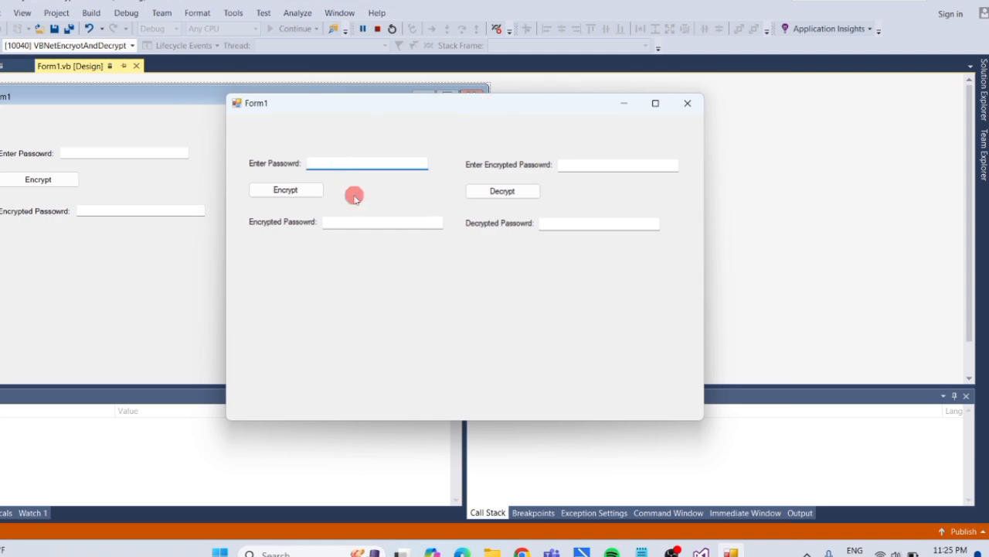
text(MyPassword123)
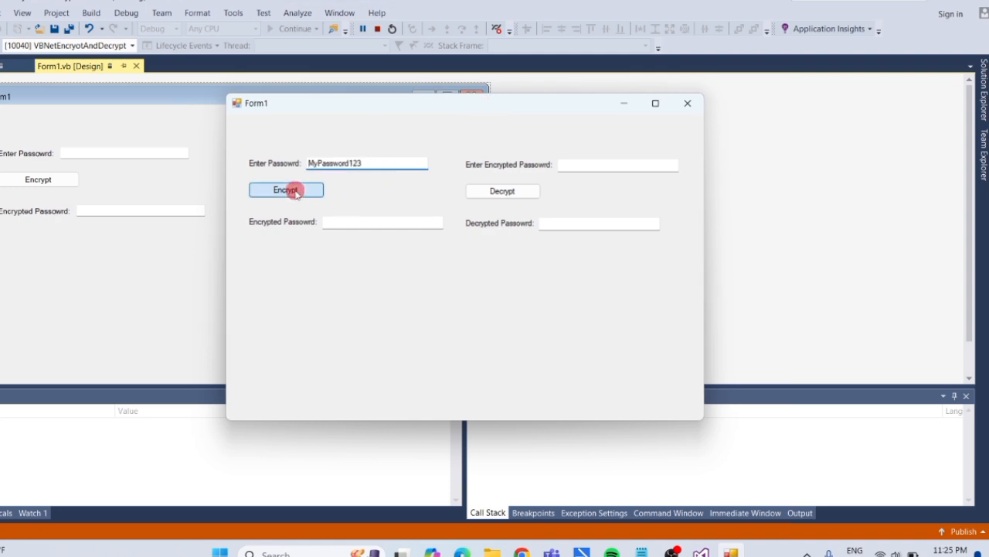
click(286, 189)
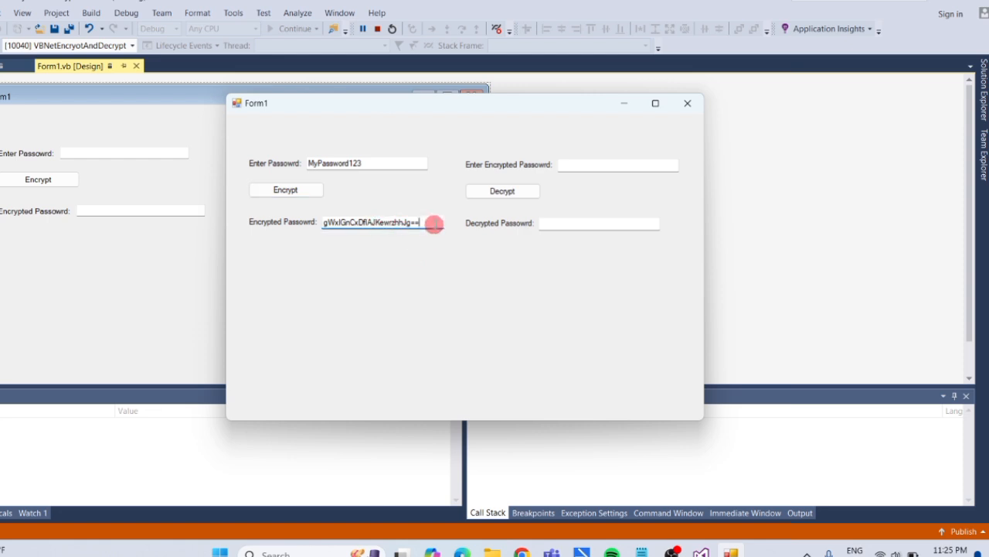
triple_click(371, 222)
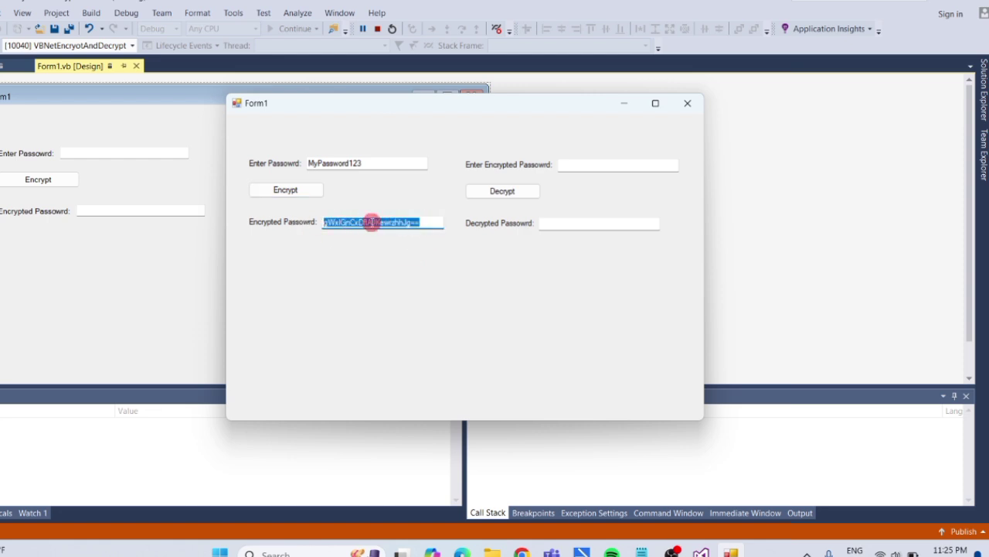
mouse_move(455, 238)
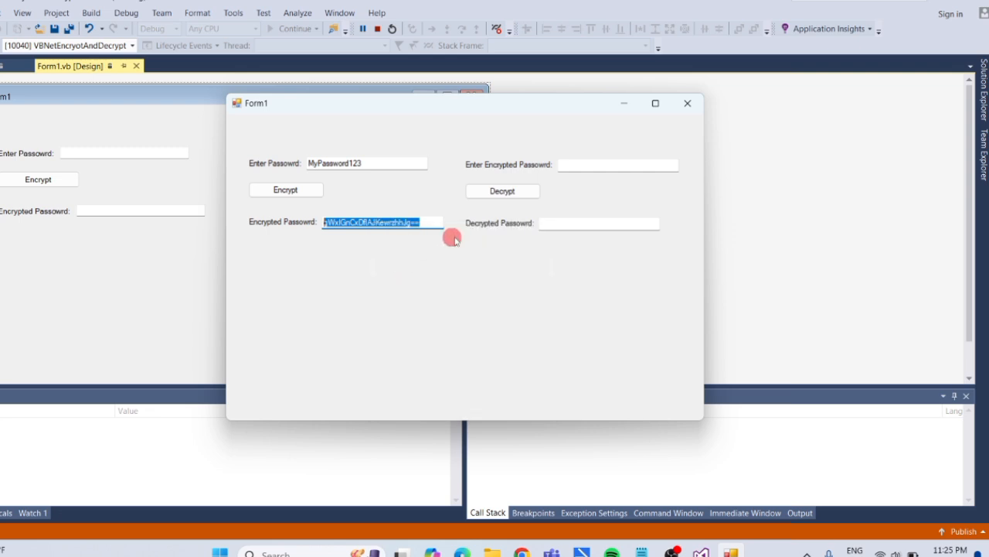
click(617, 165)
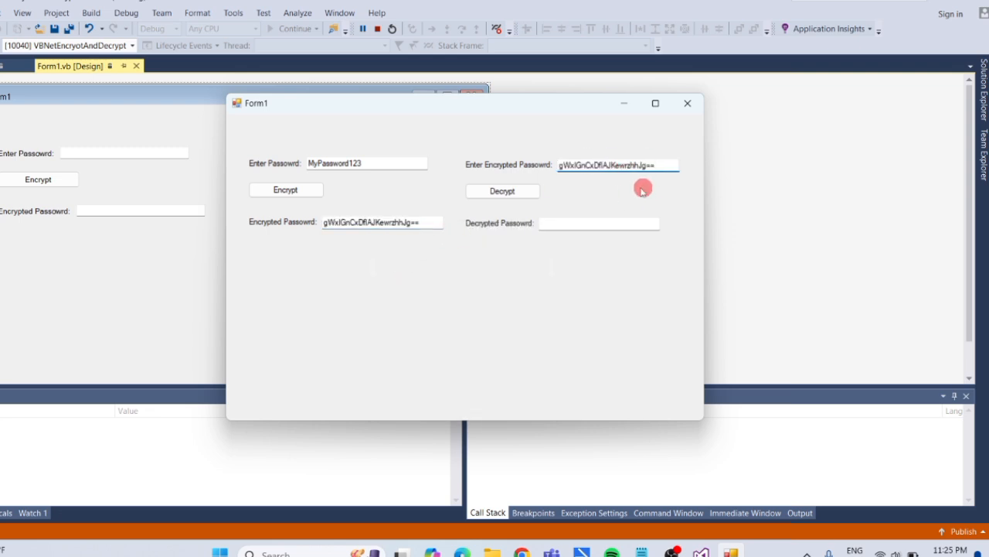
click(502, 191)
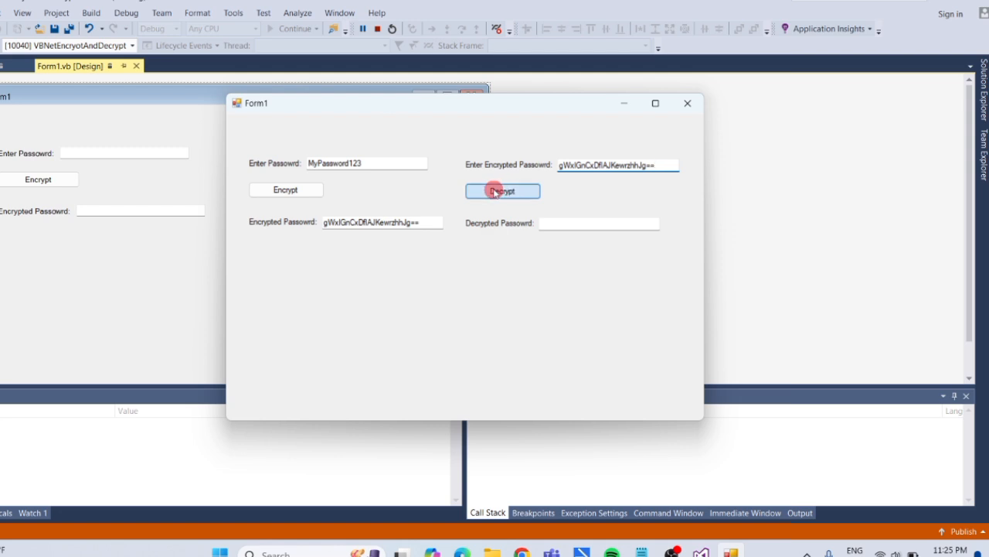
click(503, 191)
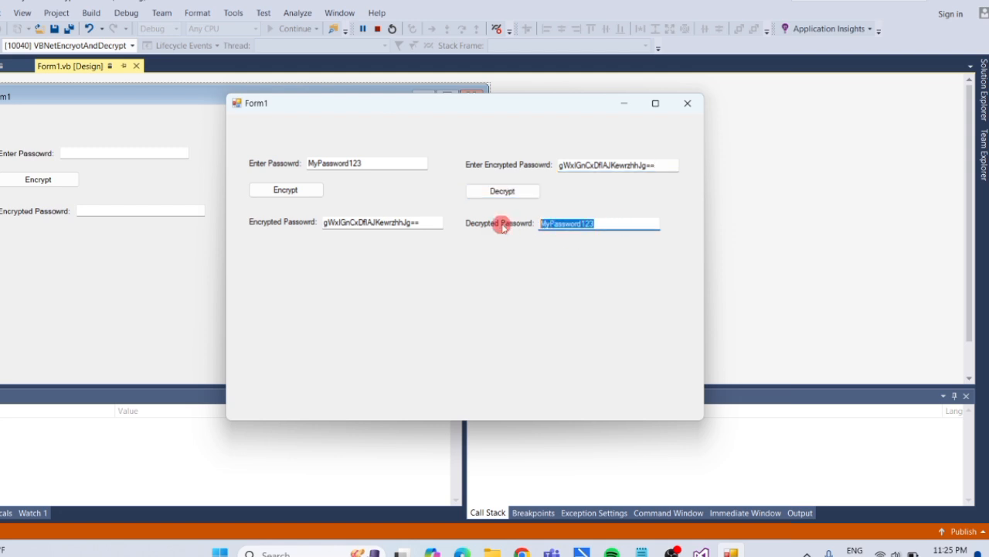